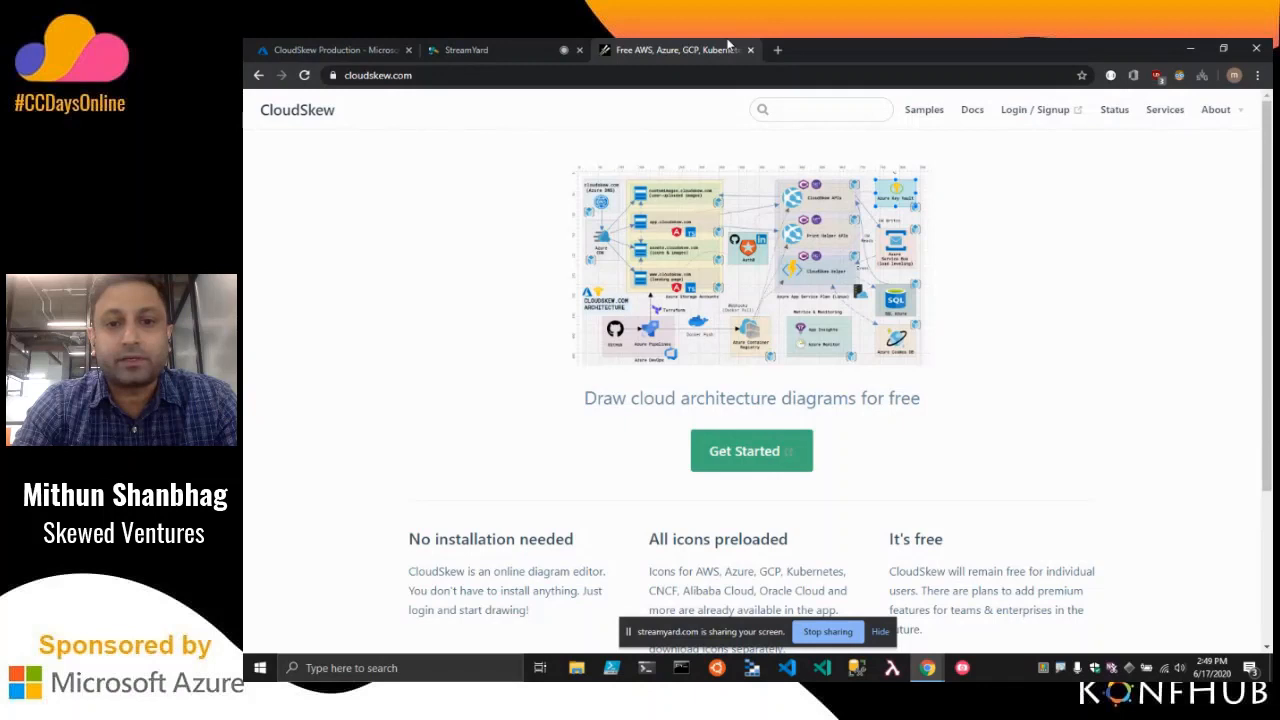
Browse the Azure sample diagrams, then return to the CloudSkew landing page
click(378, 75)
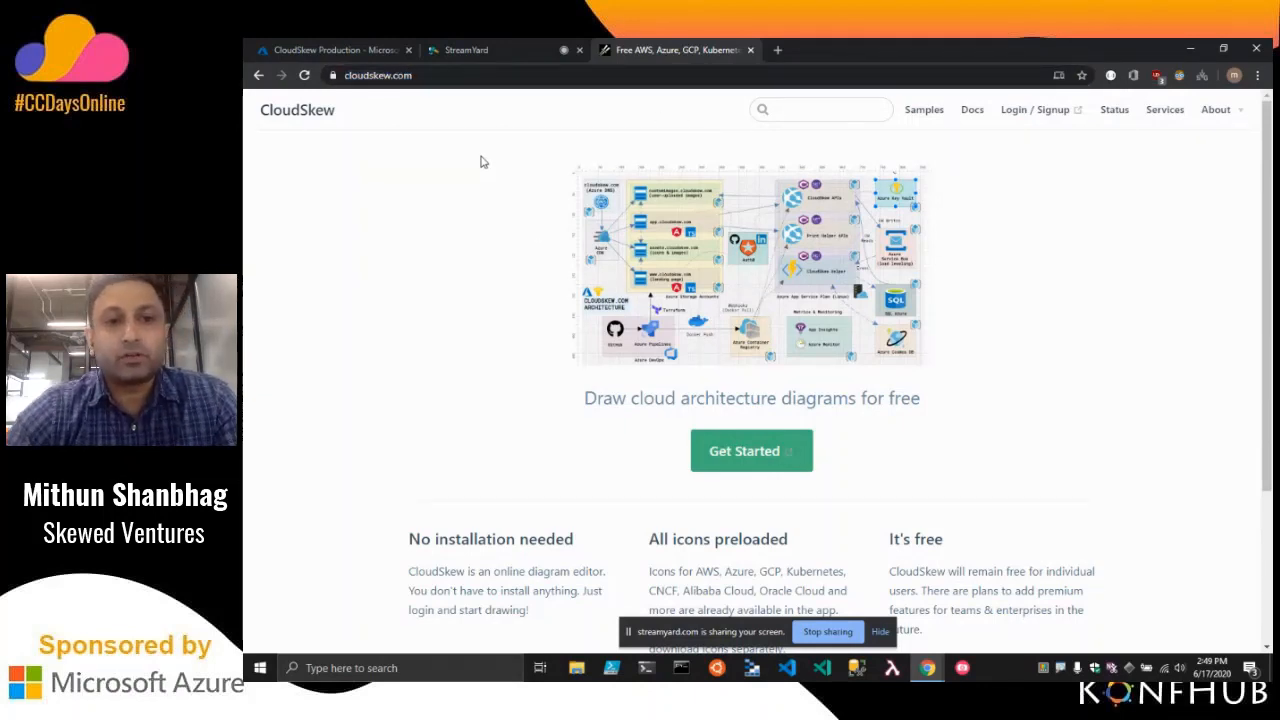
mouse_move(475, 111)
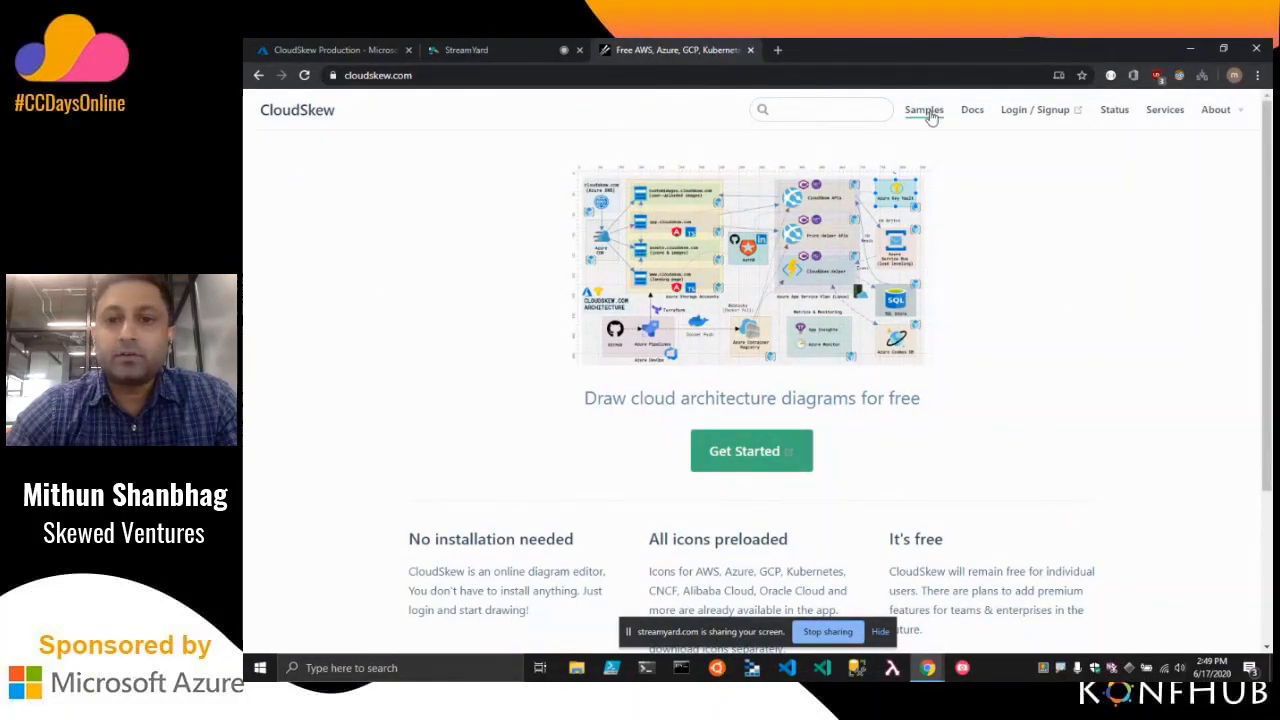
click(923, 109)
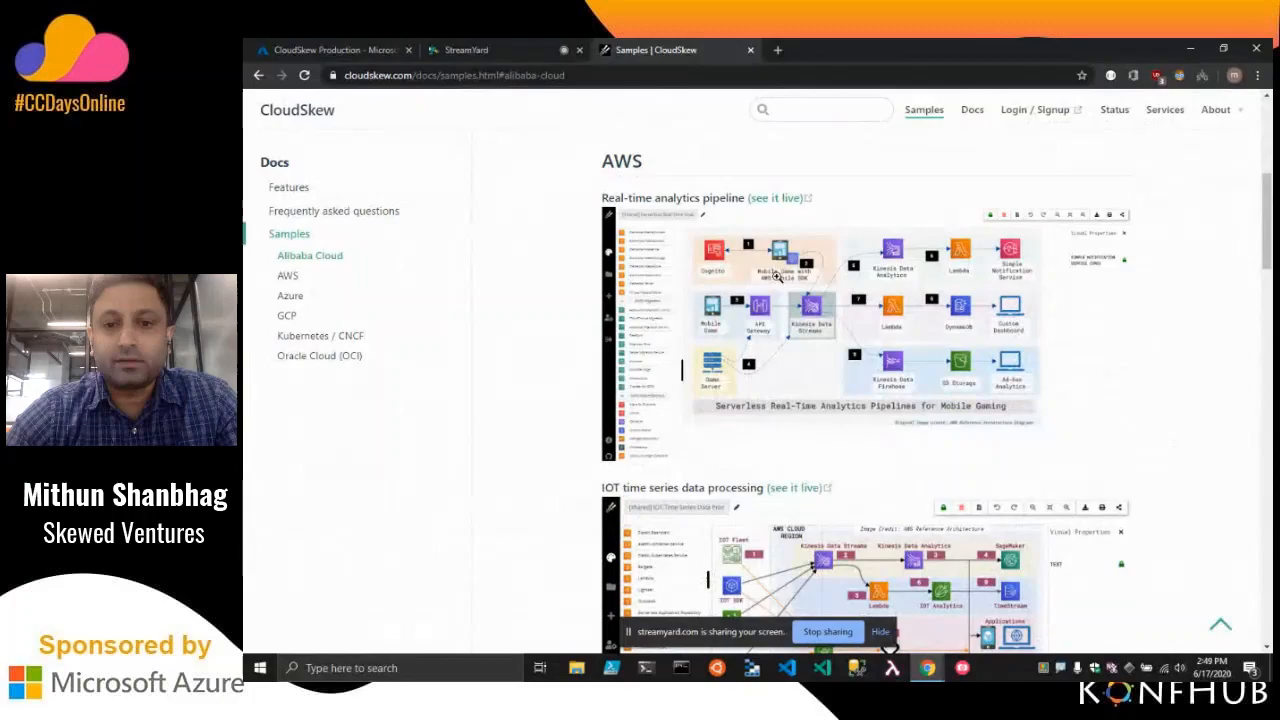
scroll(down, 3)
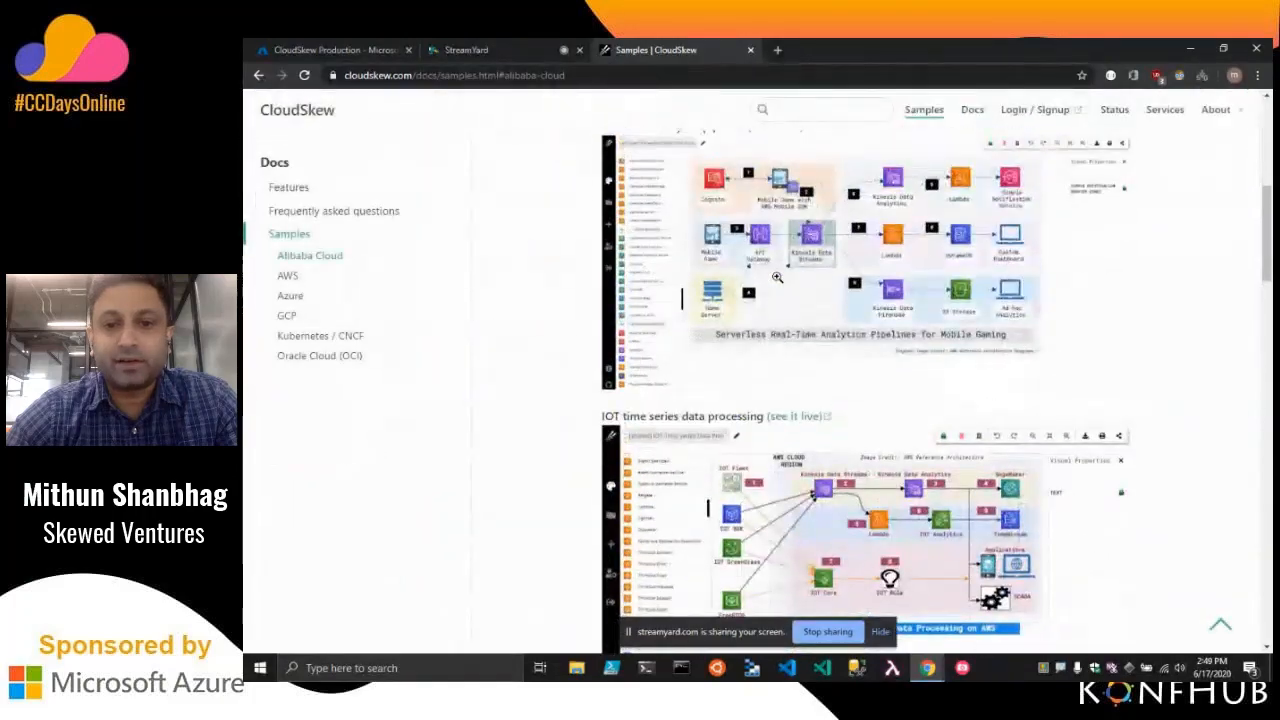
click(287, 275)
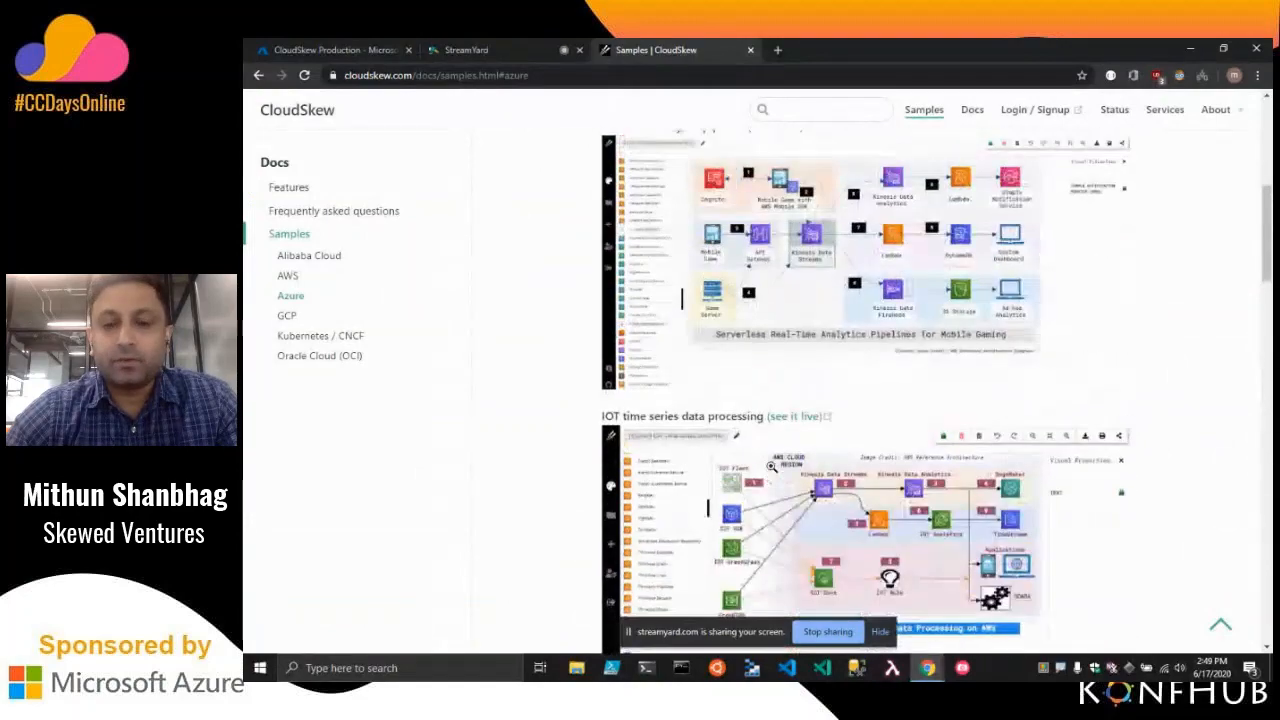
click(308, 255)
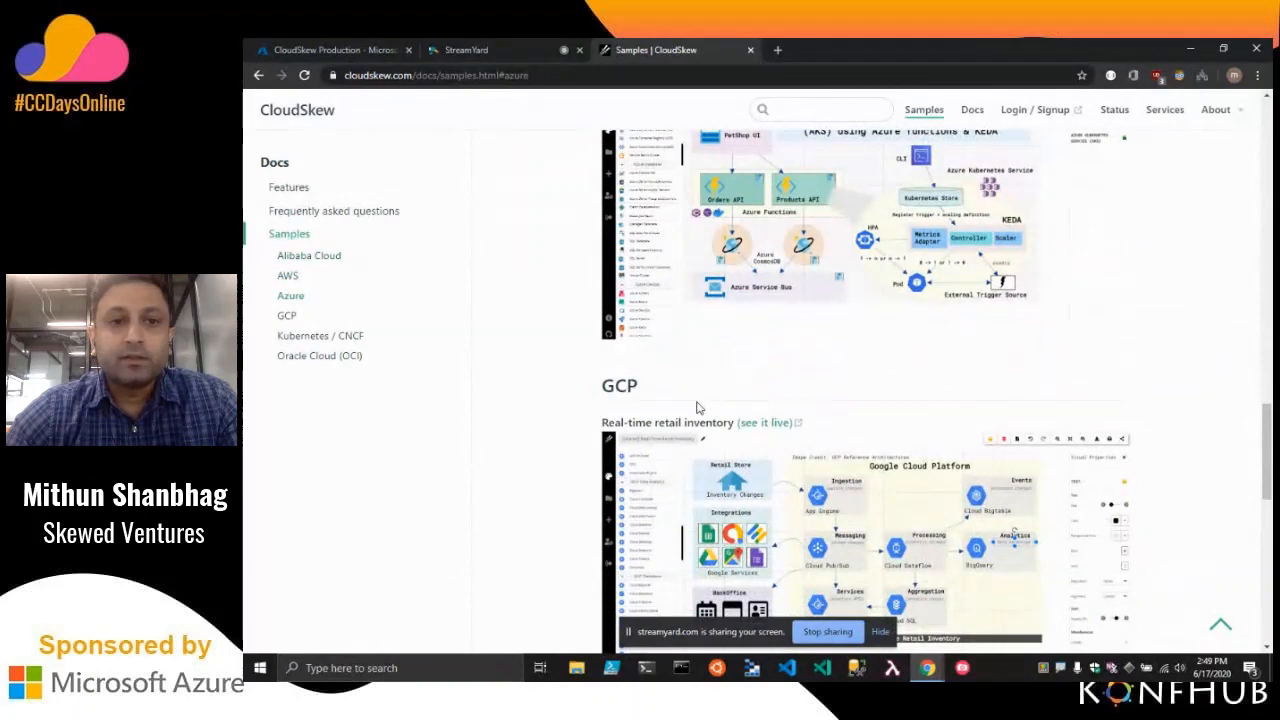
click(297, 110)
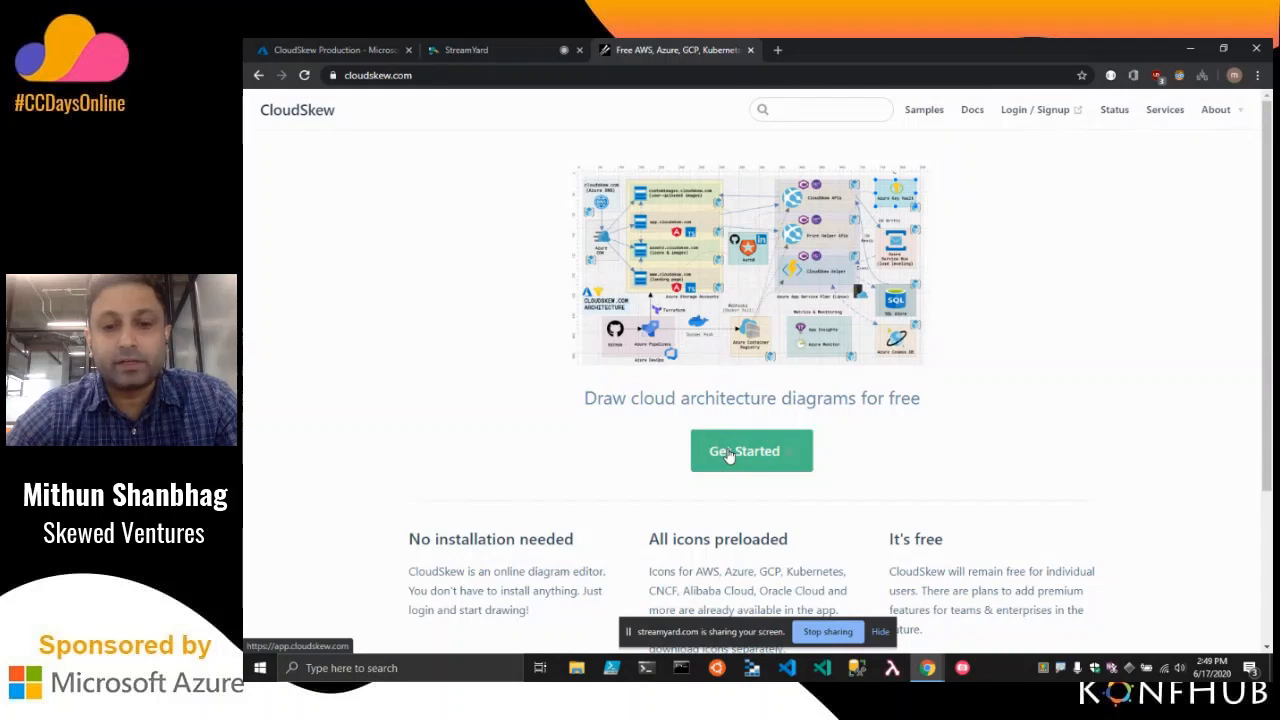
Start the diagram editor and list the AWS service icon categories
click(751, 450)
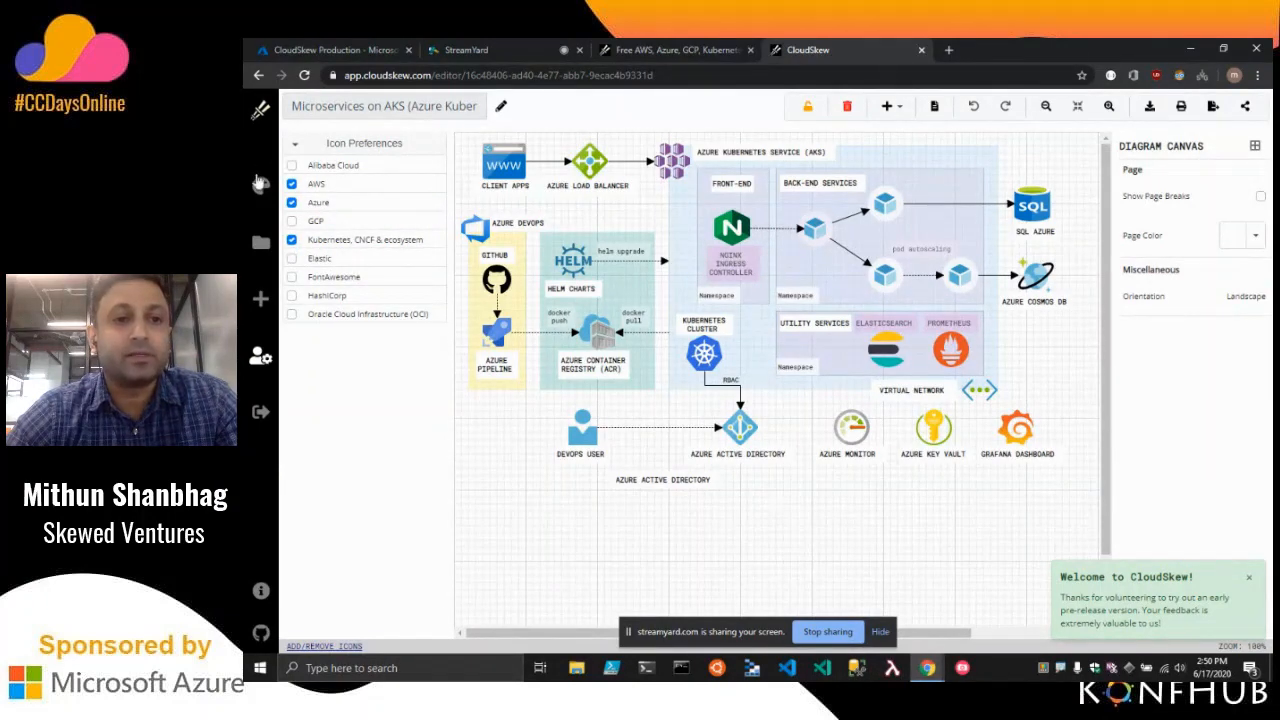
click(260, 183)
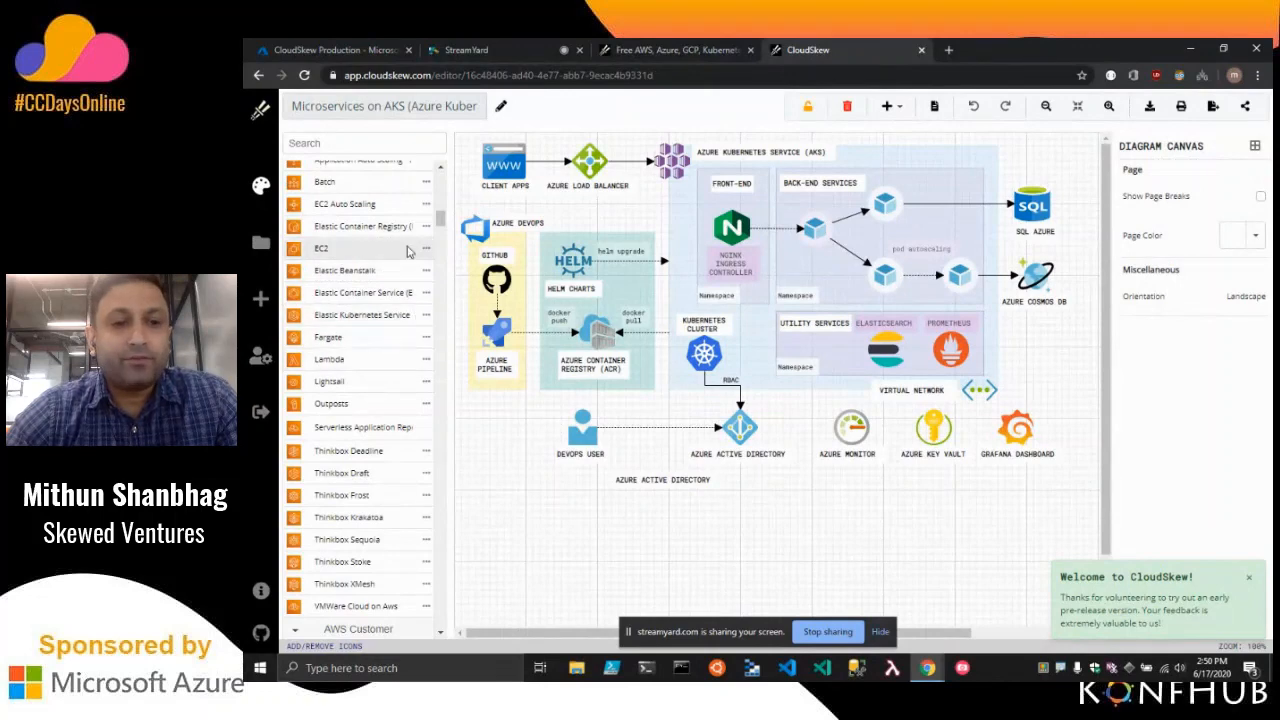
scroll(down, 3)
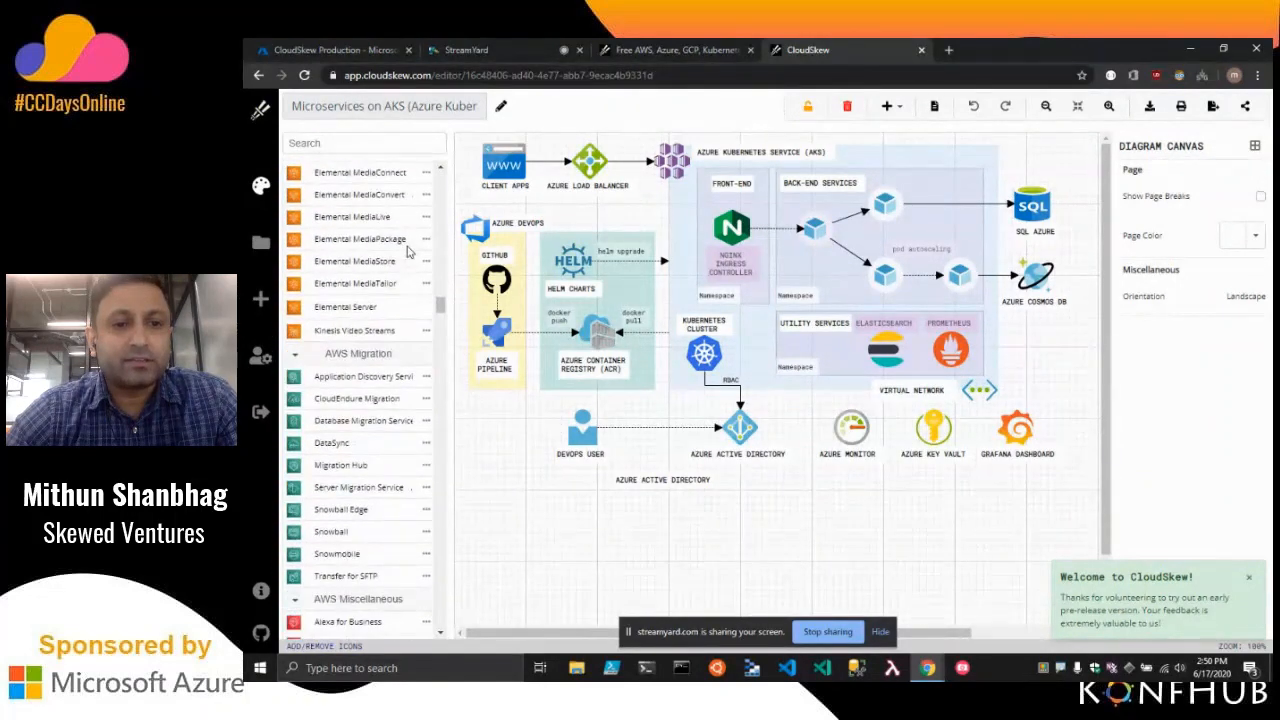
mouse_move(425, 247)
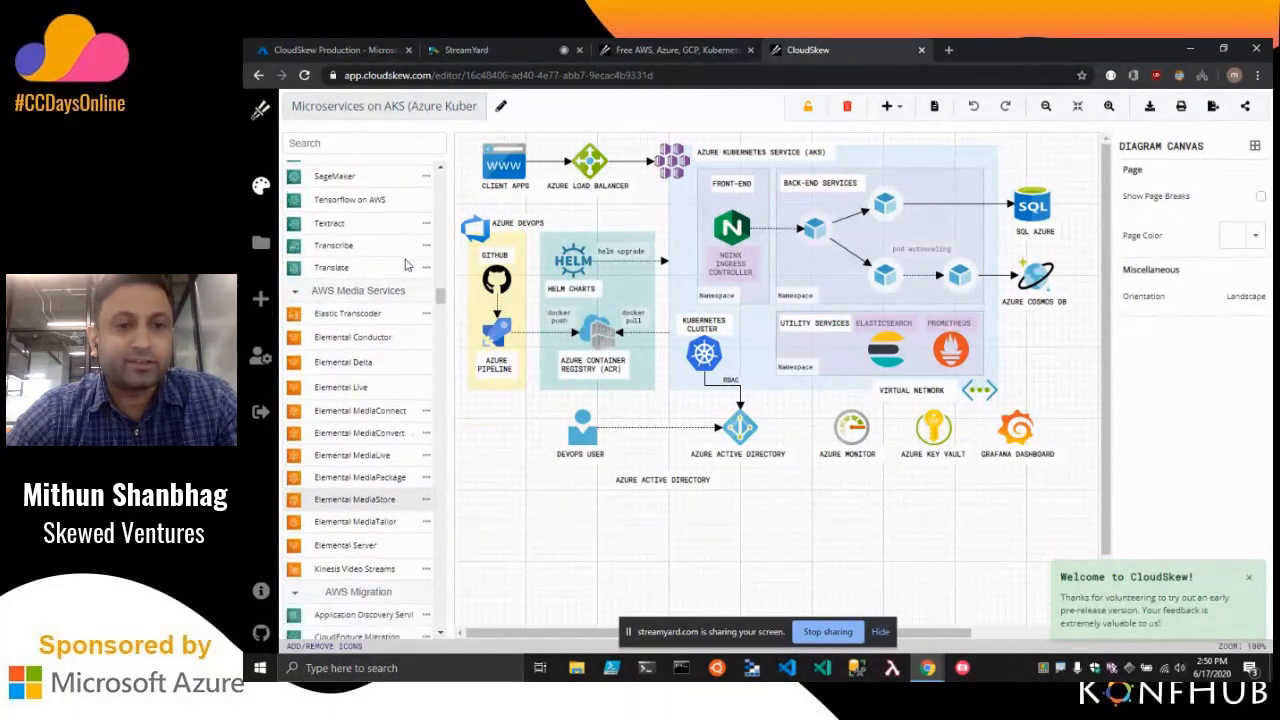
Search 'lab' to find the Lambda icon, then view and close its official documentation
text(lab)
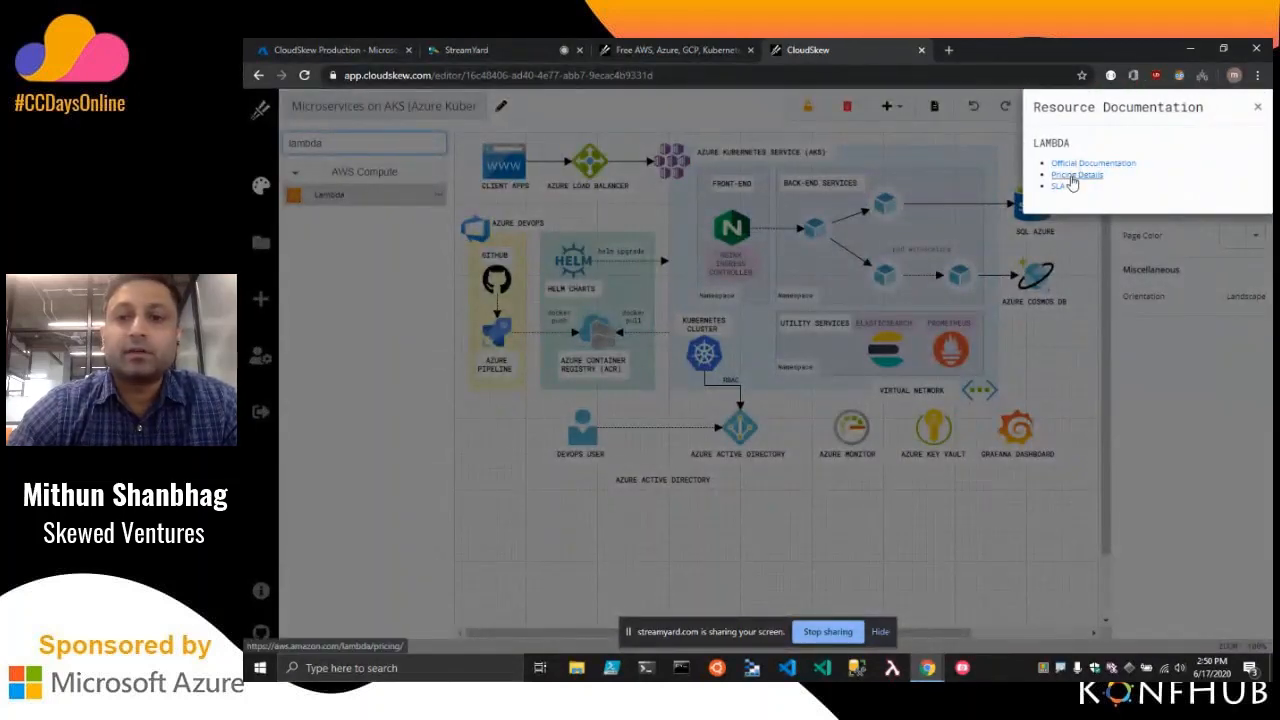
mouse_move(1092, 163)
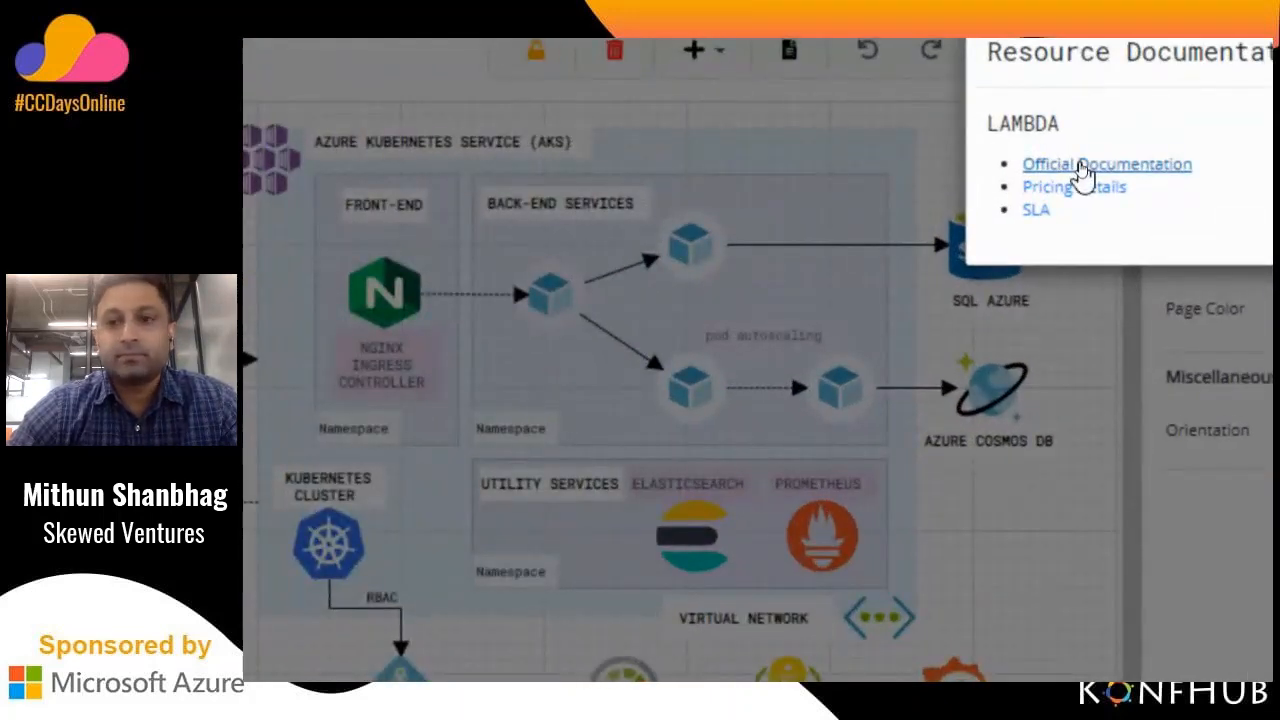
click(1105, 164)
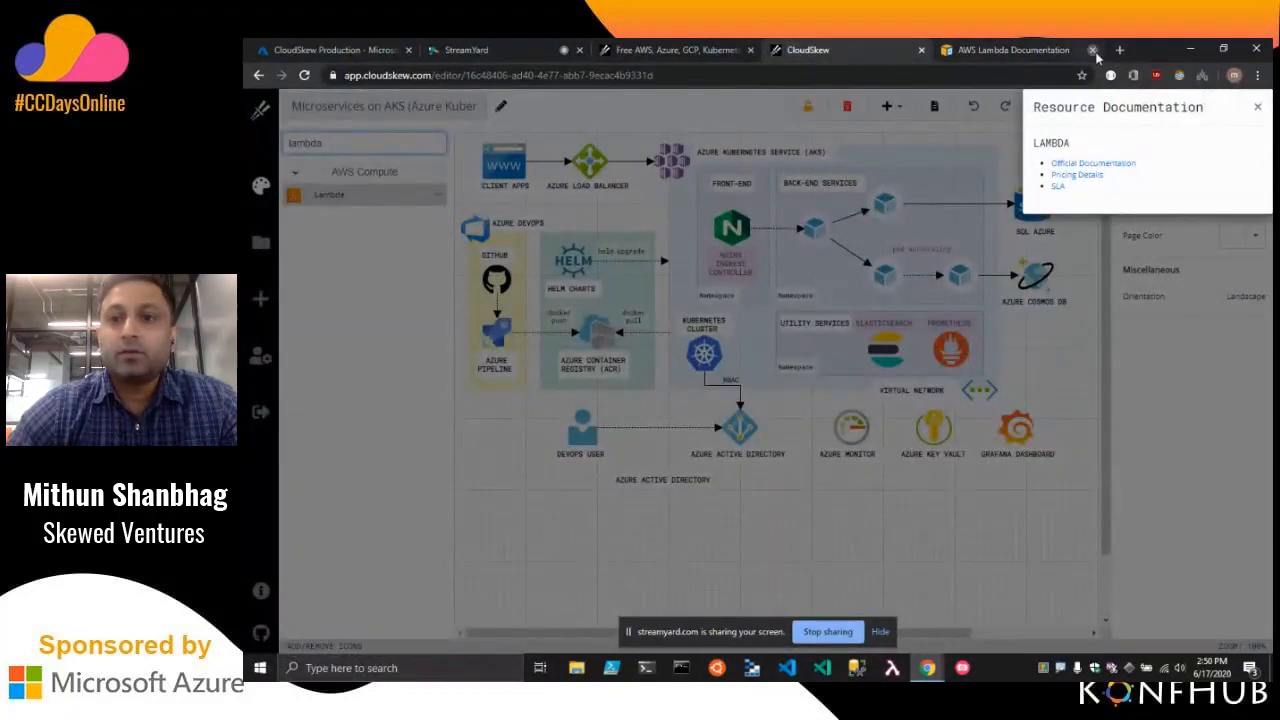
click(1092, 50)
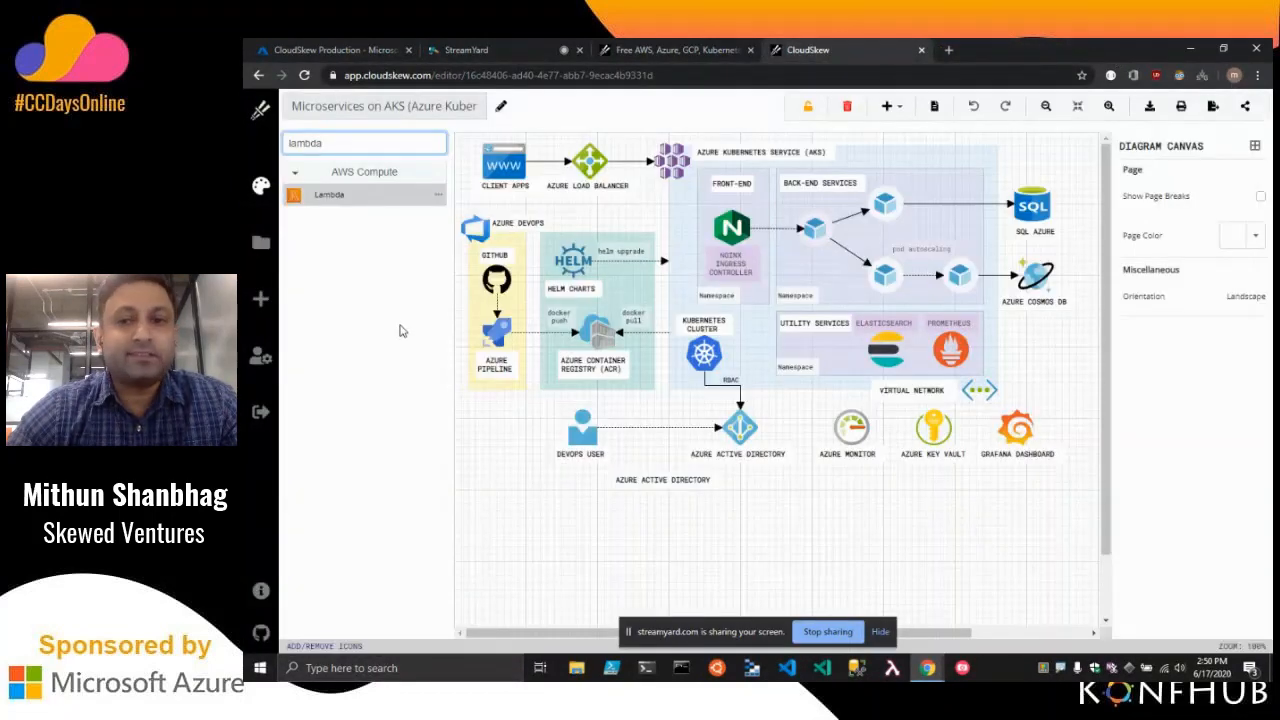
mouse_move(948, 505)
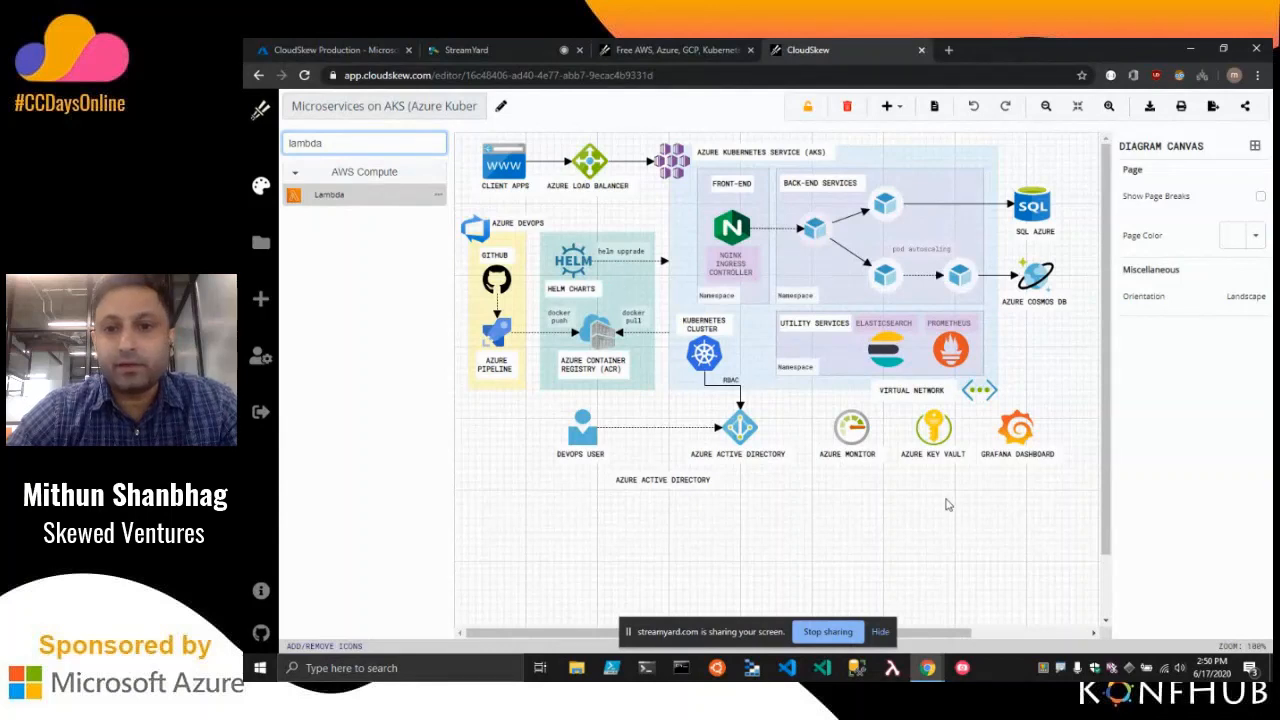
Place a Function App icon found by searching 'fu', and recolour its label
click(1033, 270)
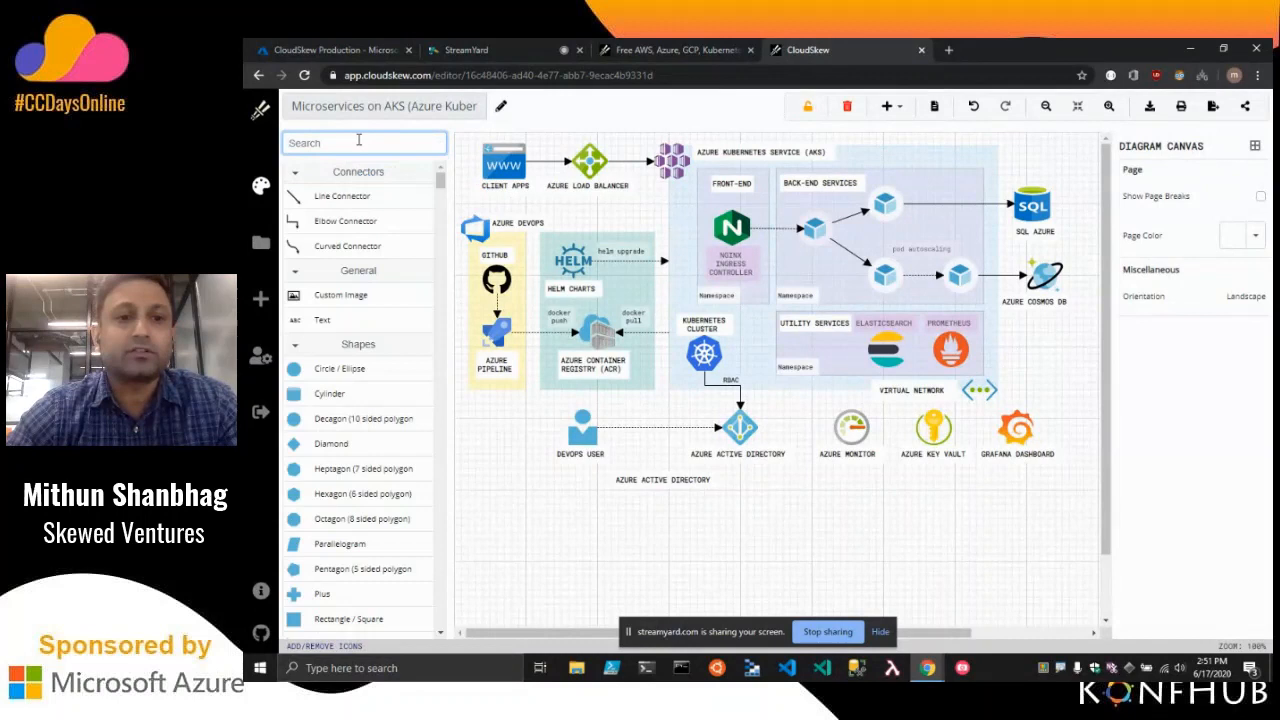
text(funct)
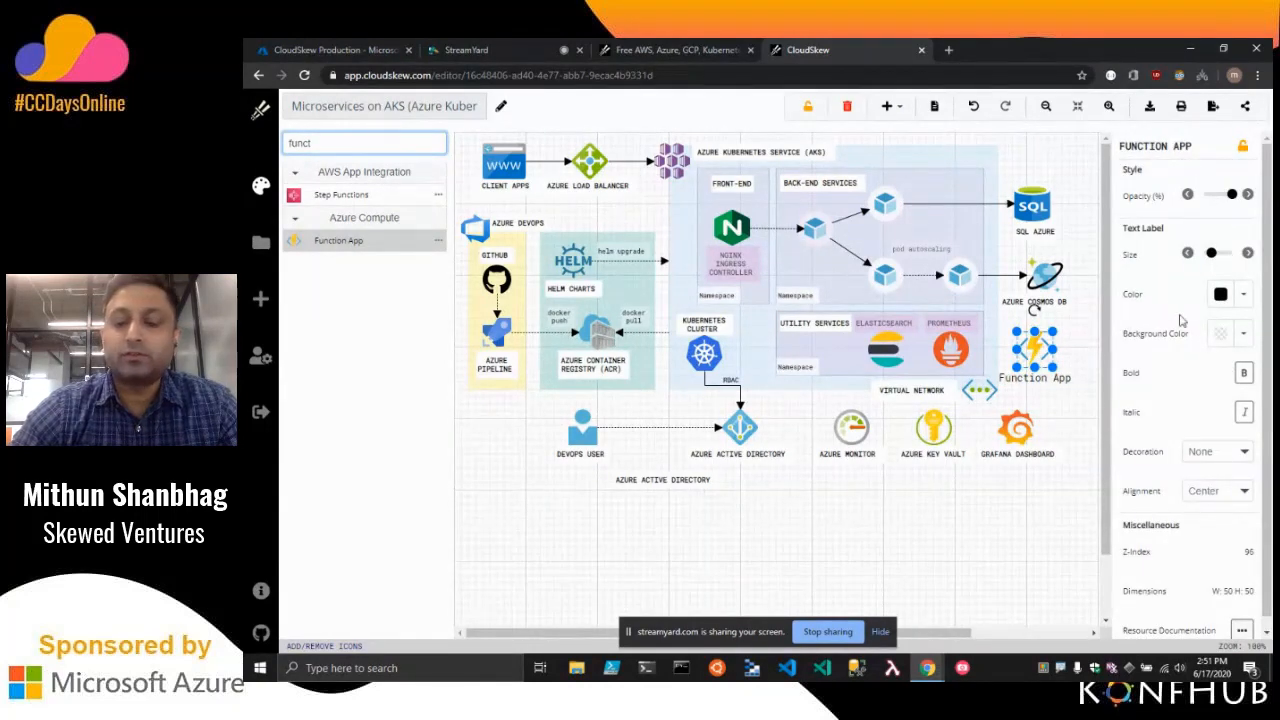
mouse_move(1170, 357)
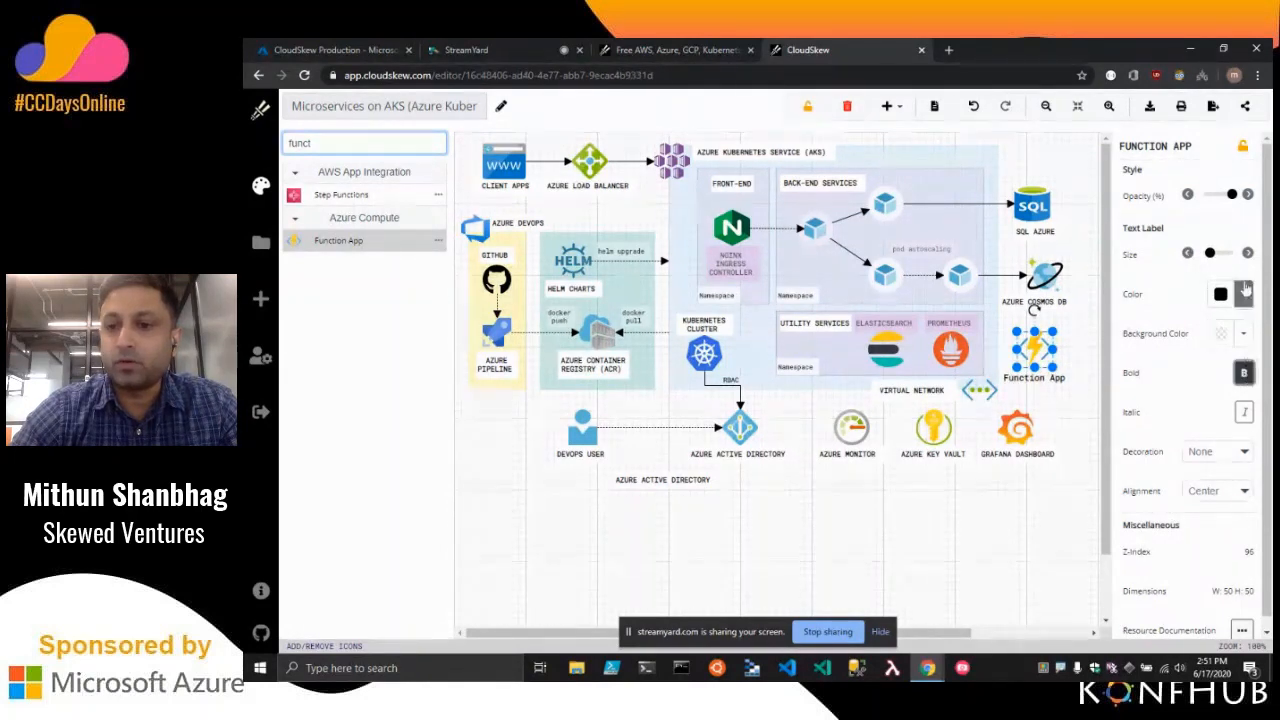
click(1242, 293)
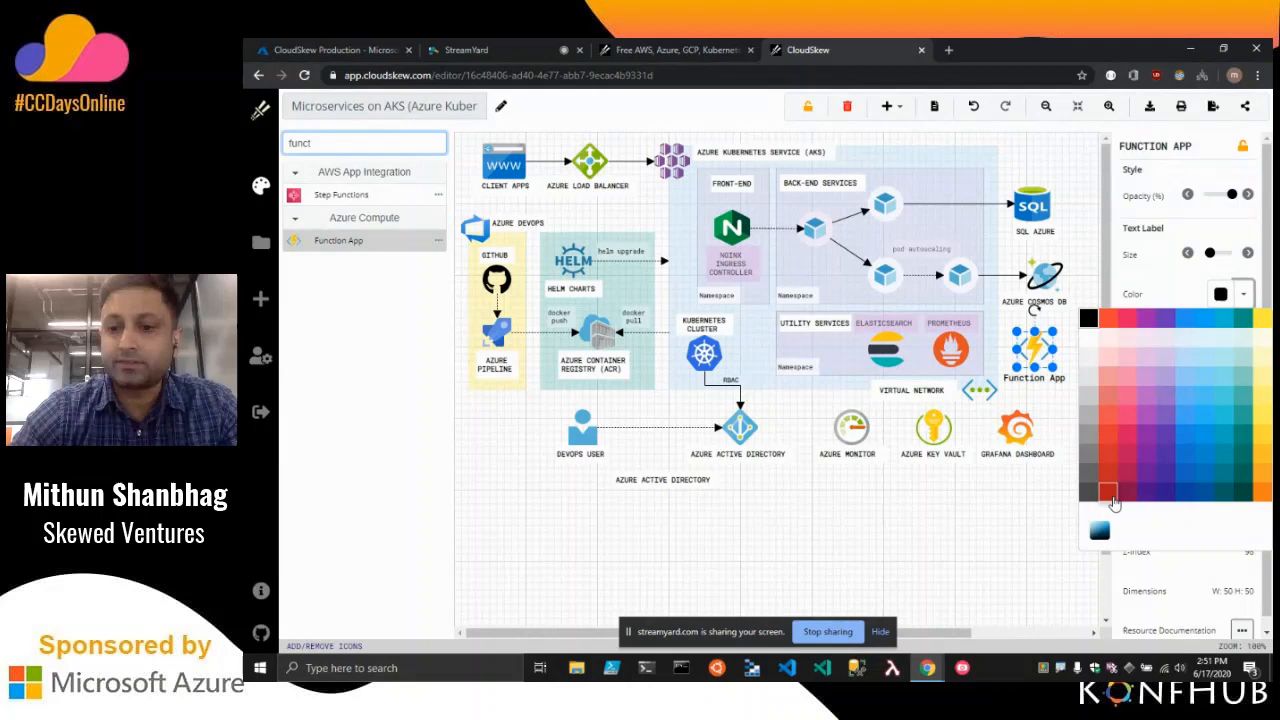
click(1080, 408)
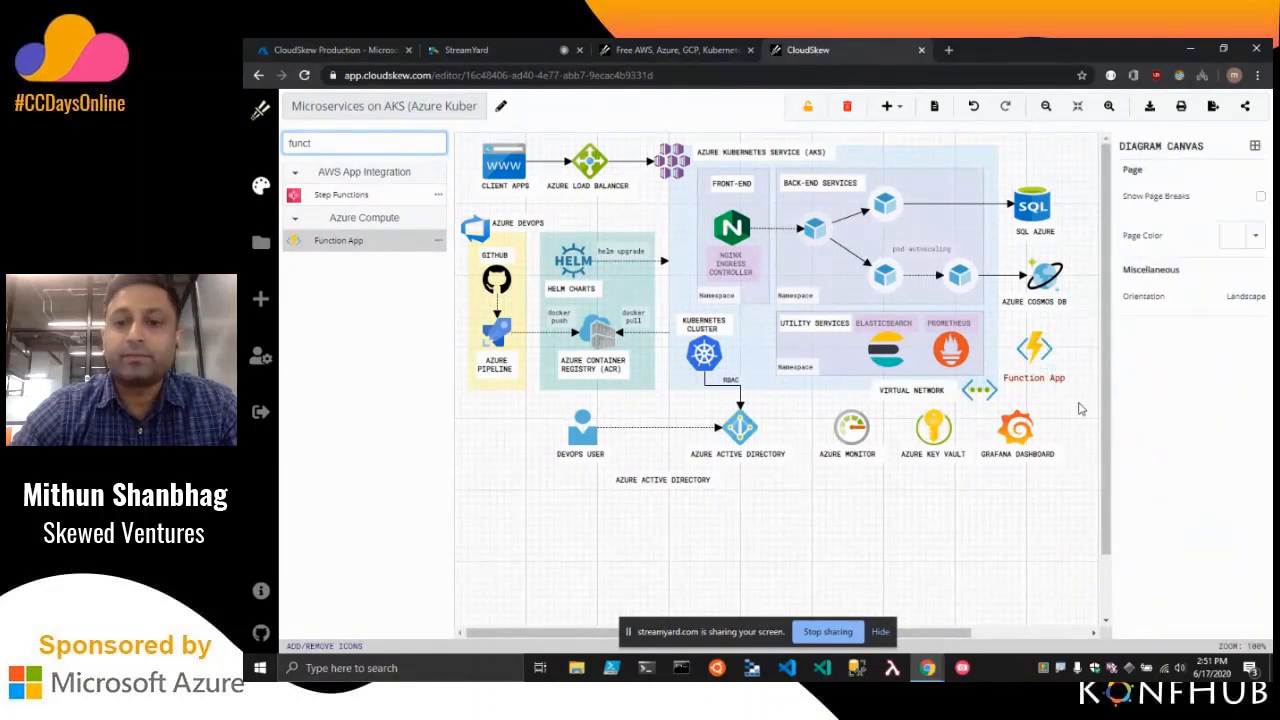
mouse_move(1088, 340)
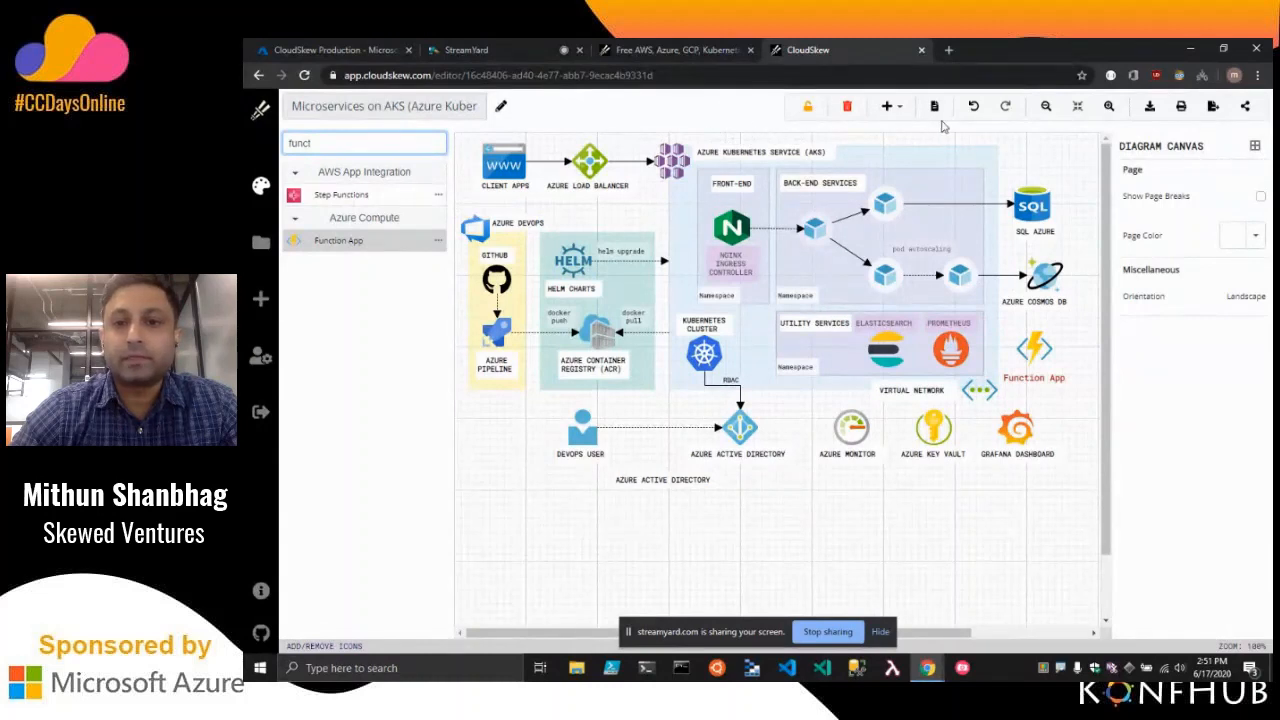
Connect Function App to Azure Cosmos DB with a line connector, then open Print
click(885, 106)
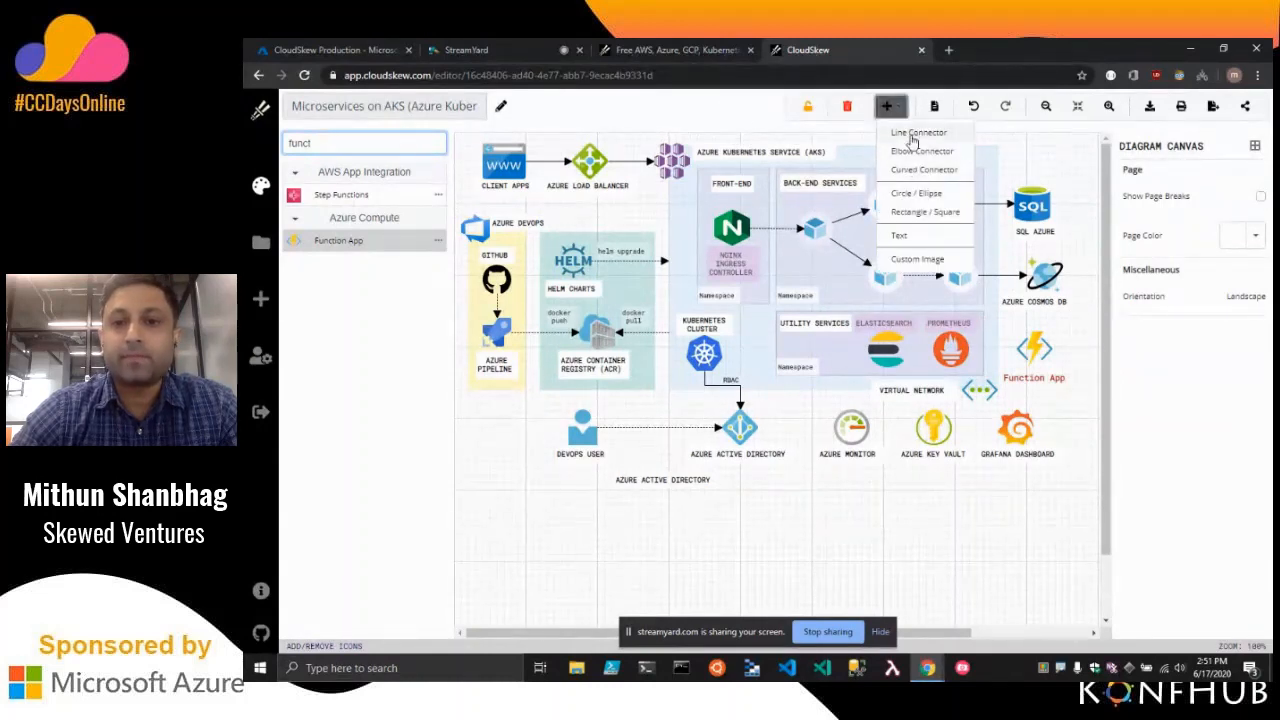
click(919, 132)
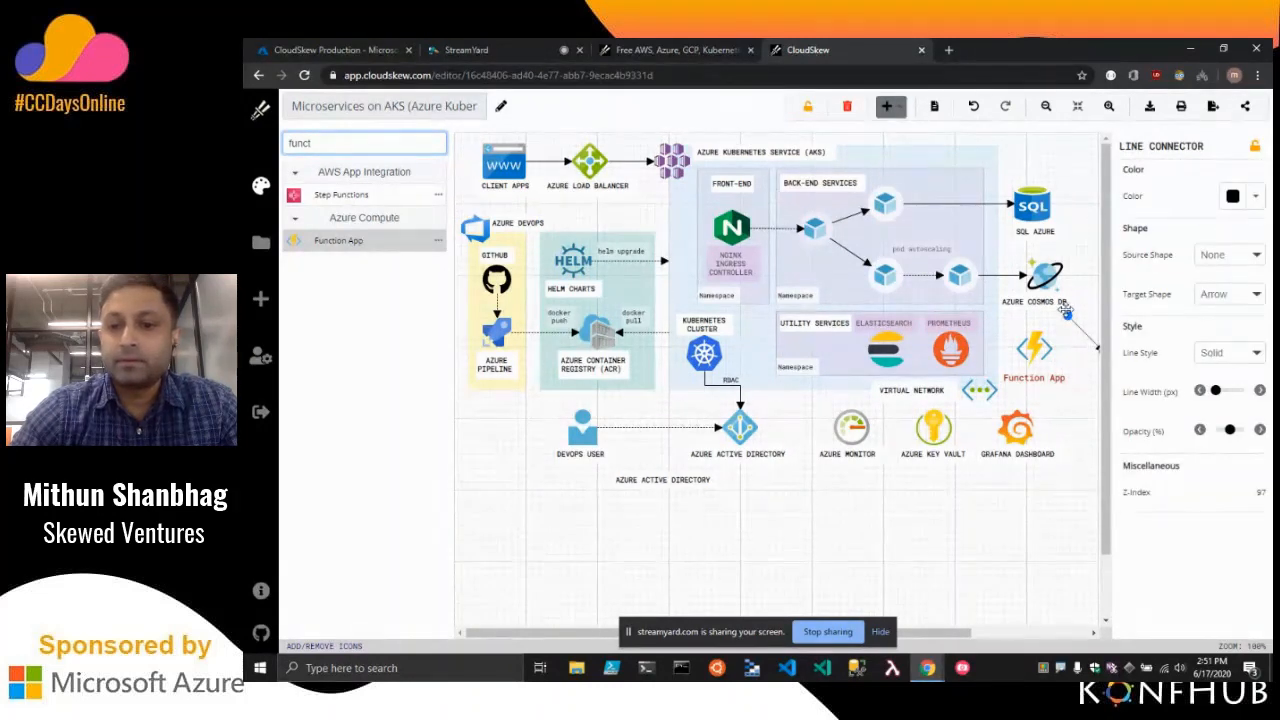
mouse_move(1088, 352)
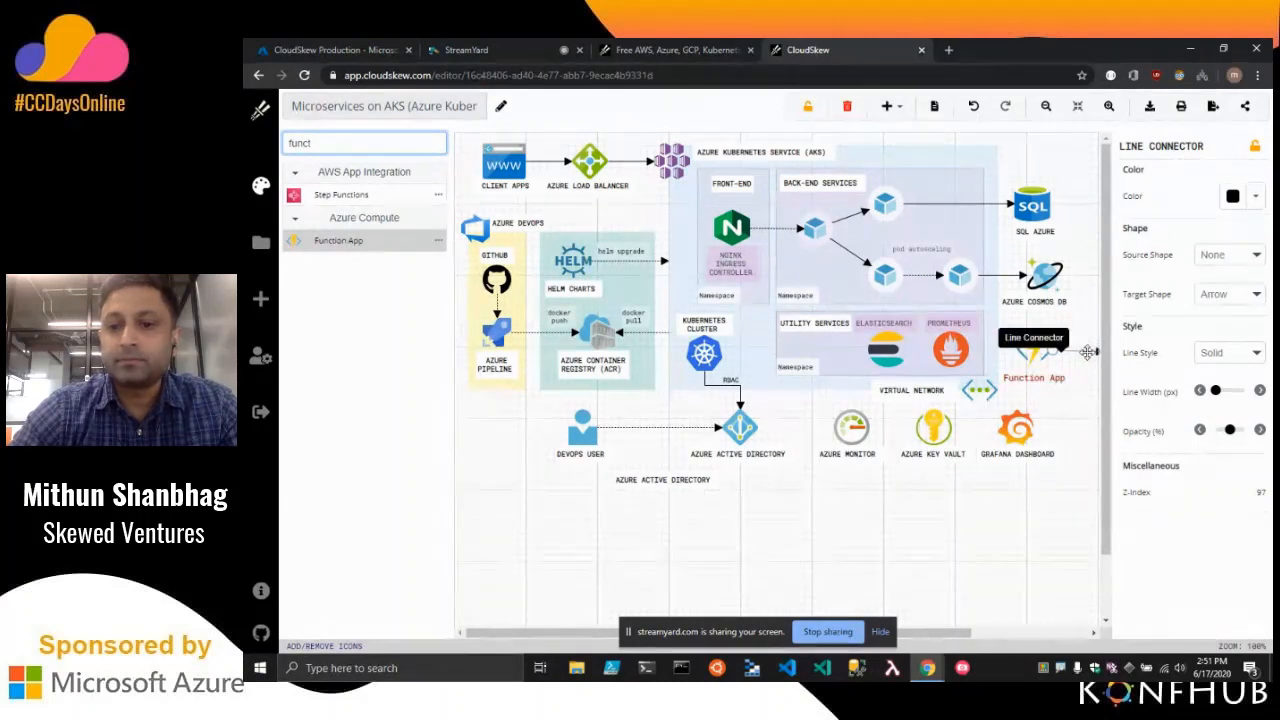
scroll(down, 3)
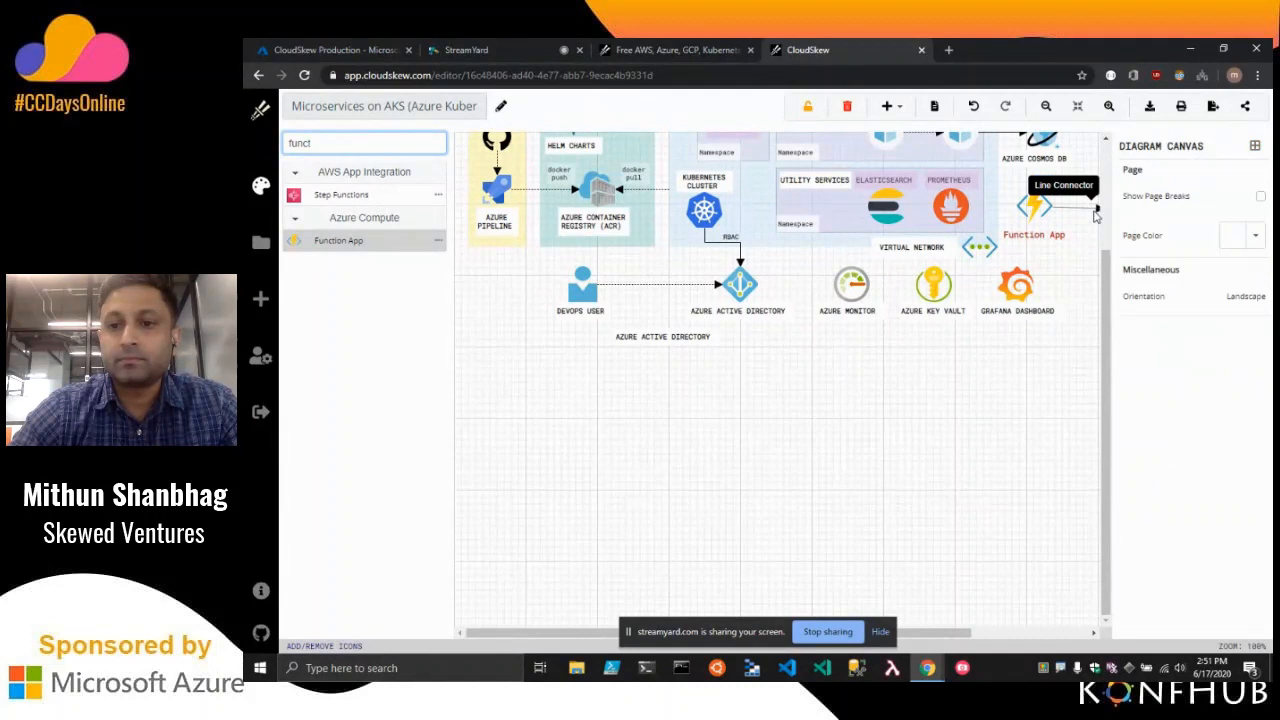
scroll(right, 3)
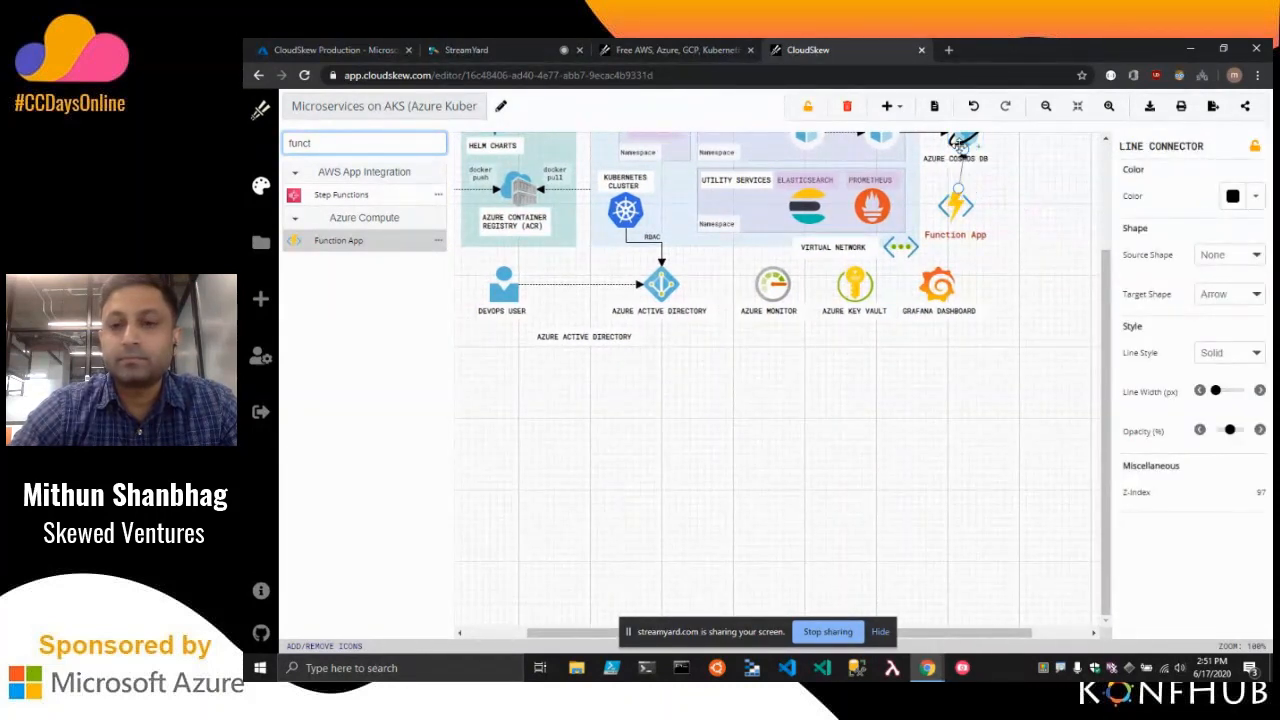
drag(955, 150, 1023, 238)
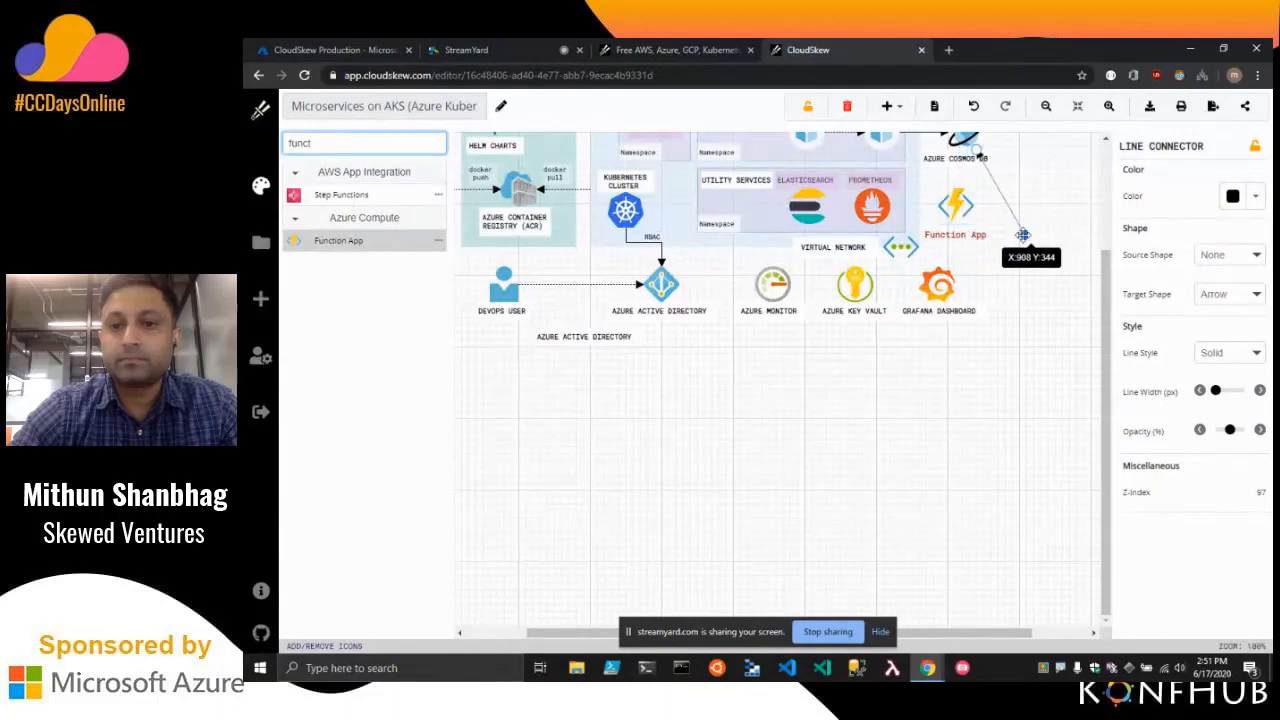
click(980, 210)
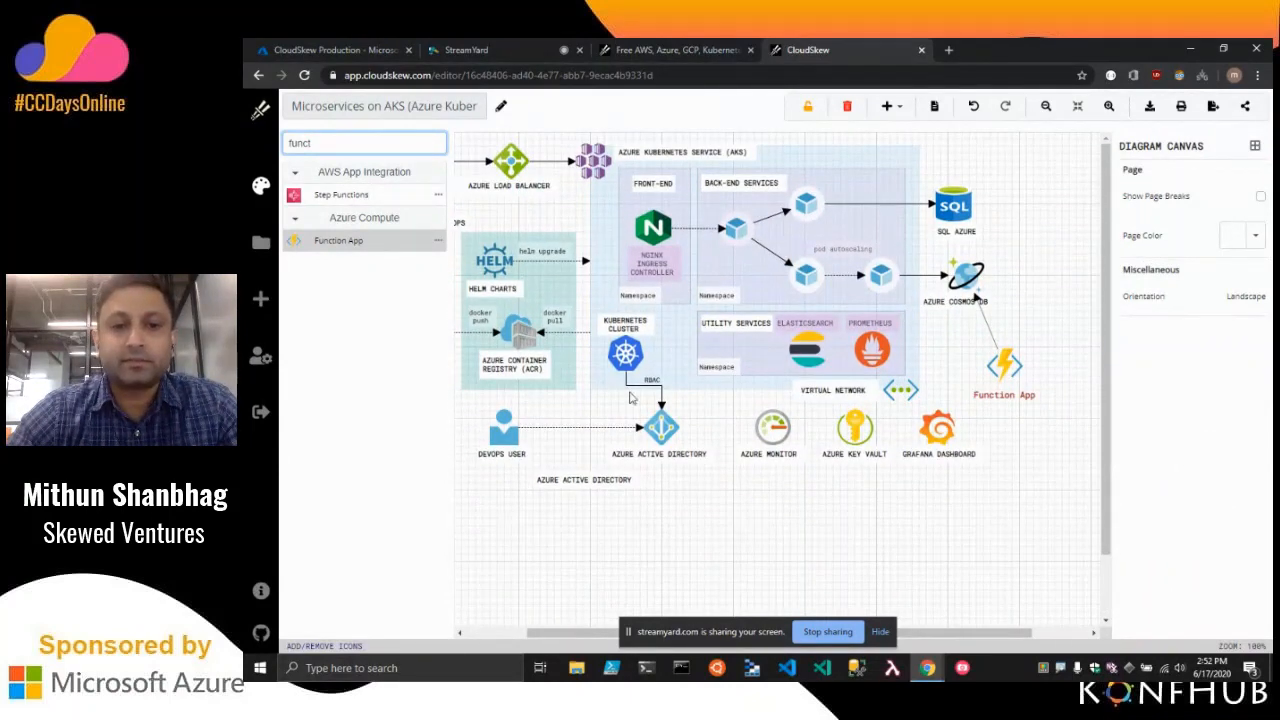
mouse_move(883, 457)
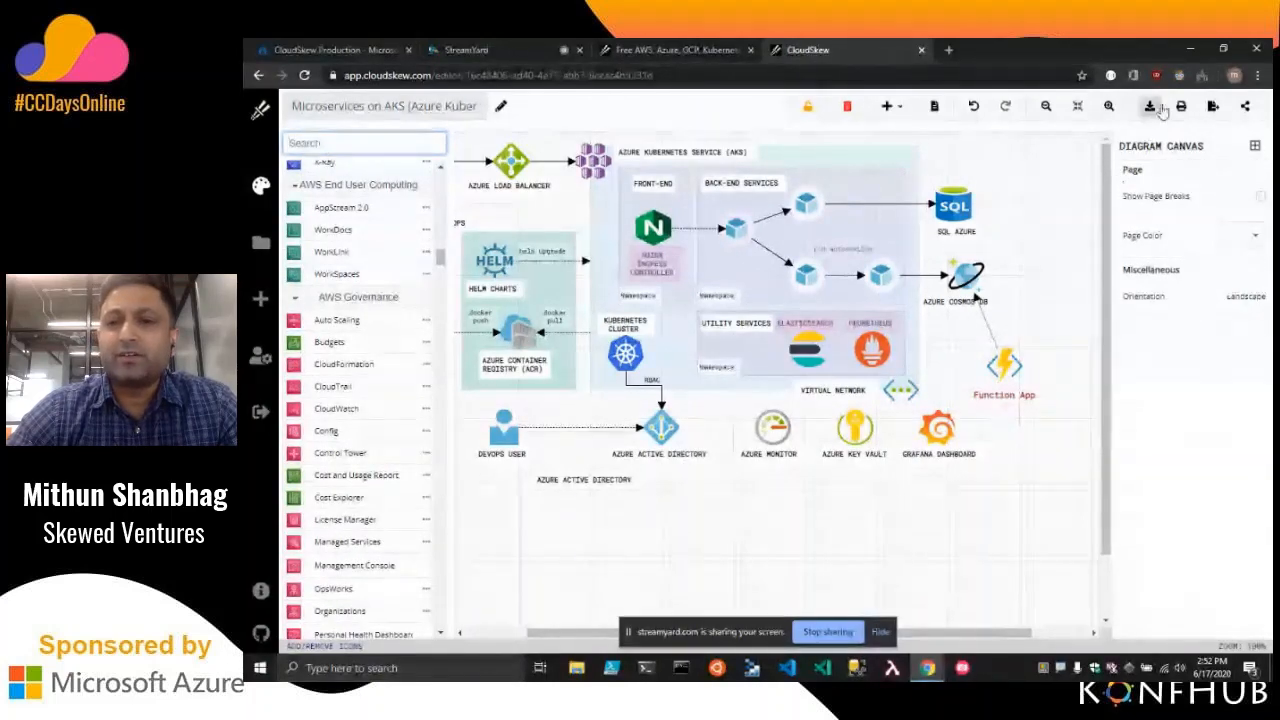
click(1148, 106)
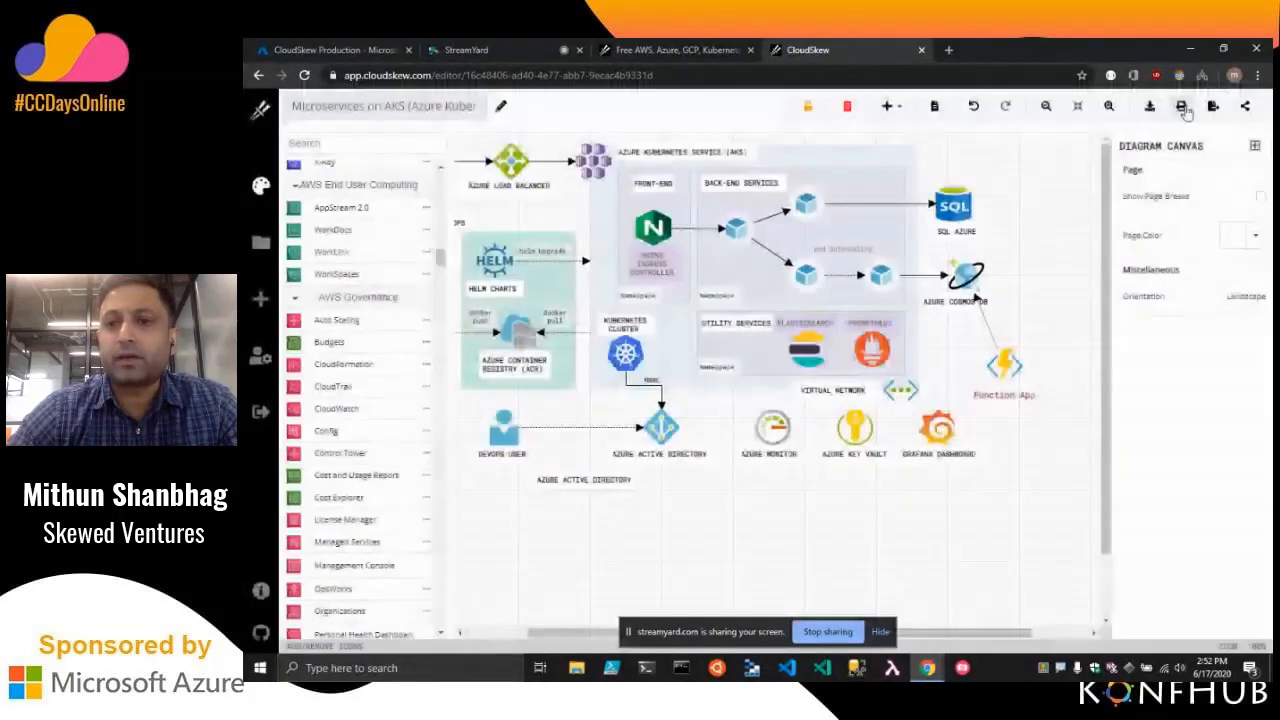
click(1181, 106)
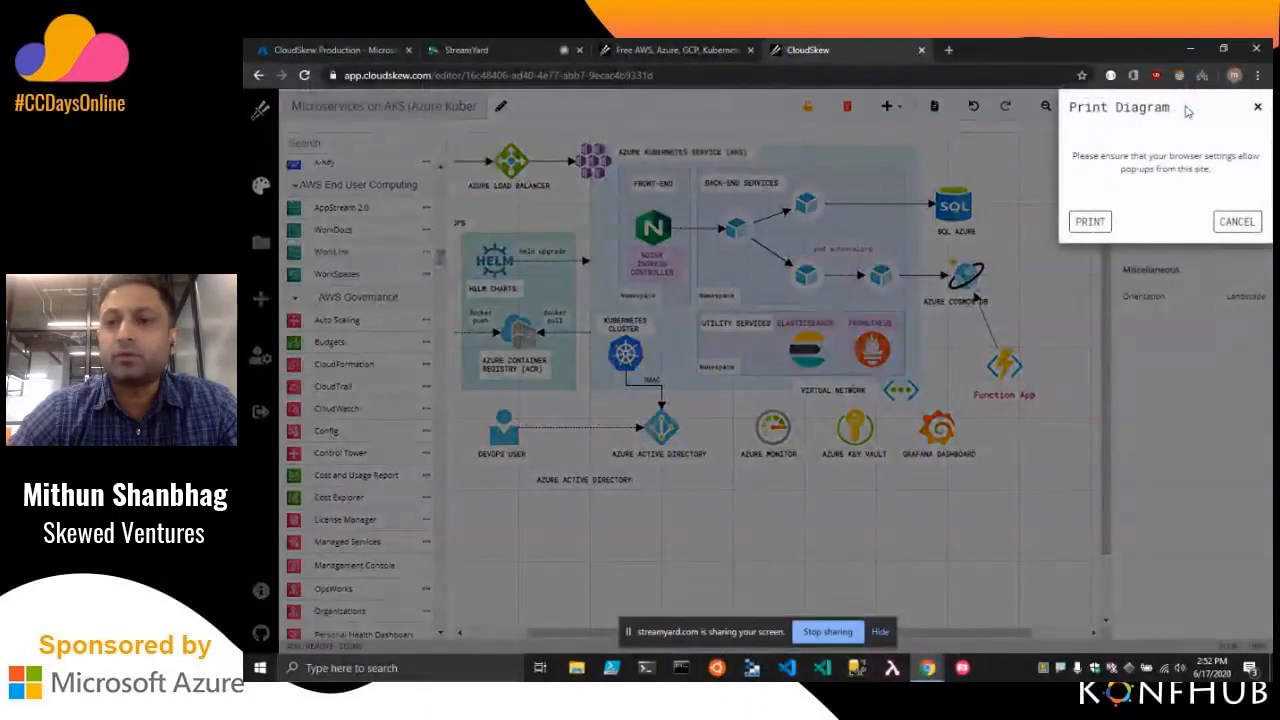
Cancel the Print Diagram dialog and open the Share Diagram viewer link
click(1211, 106)
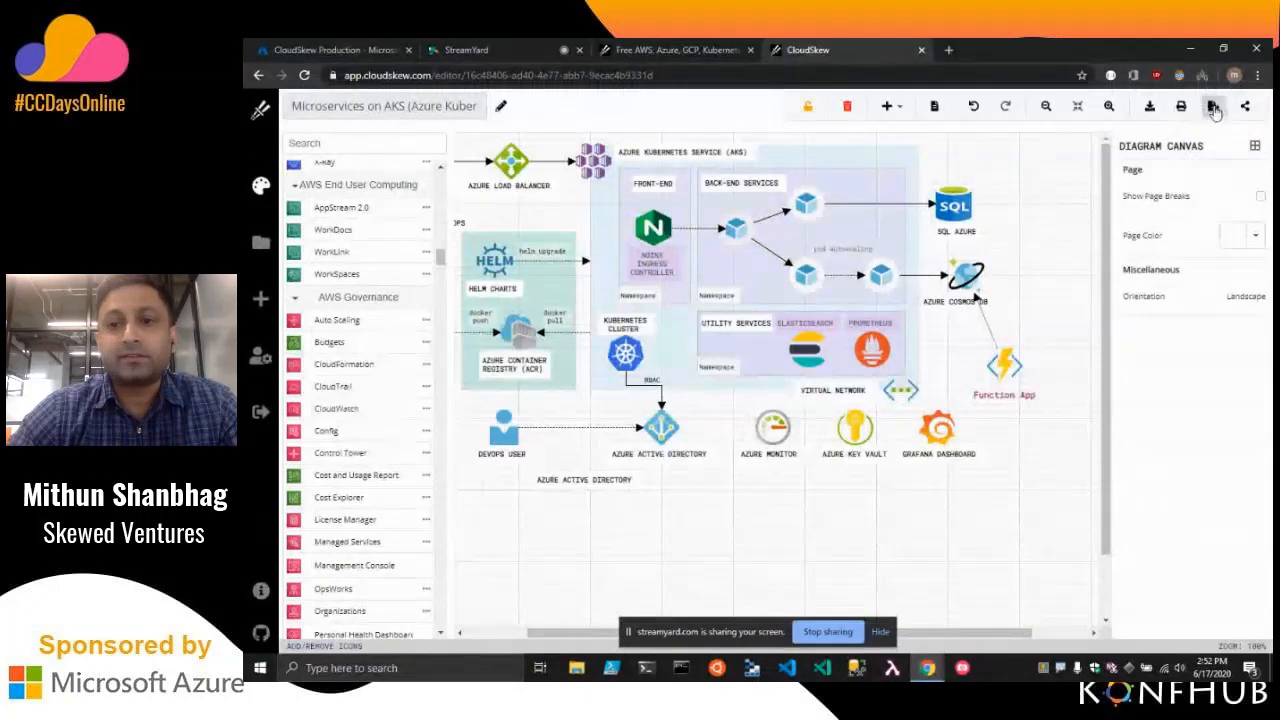
click(1211, 106)
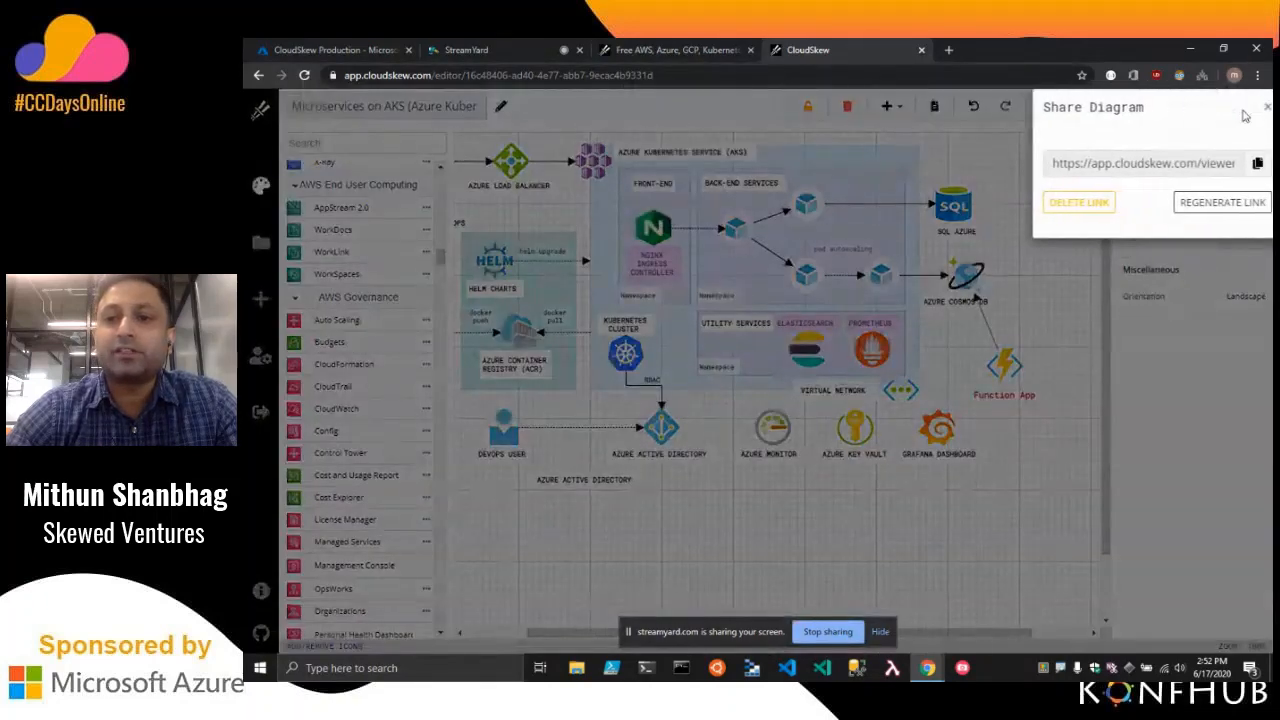
Close the Share Diagram popup and the Architecture Description documentation panel
click(1256, 162)
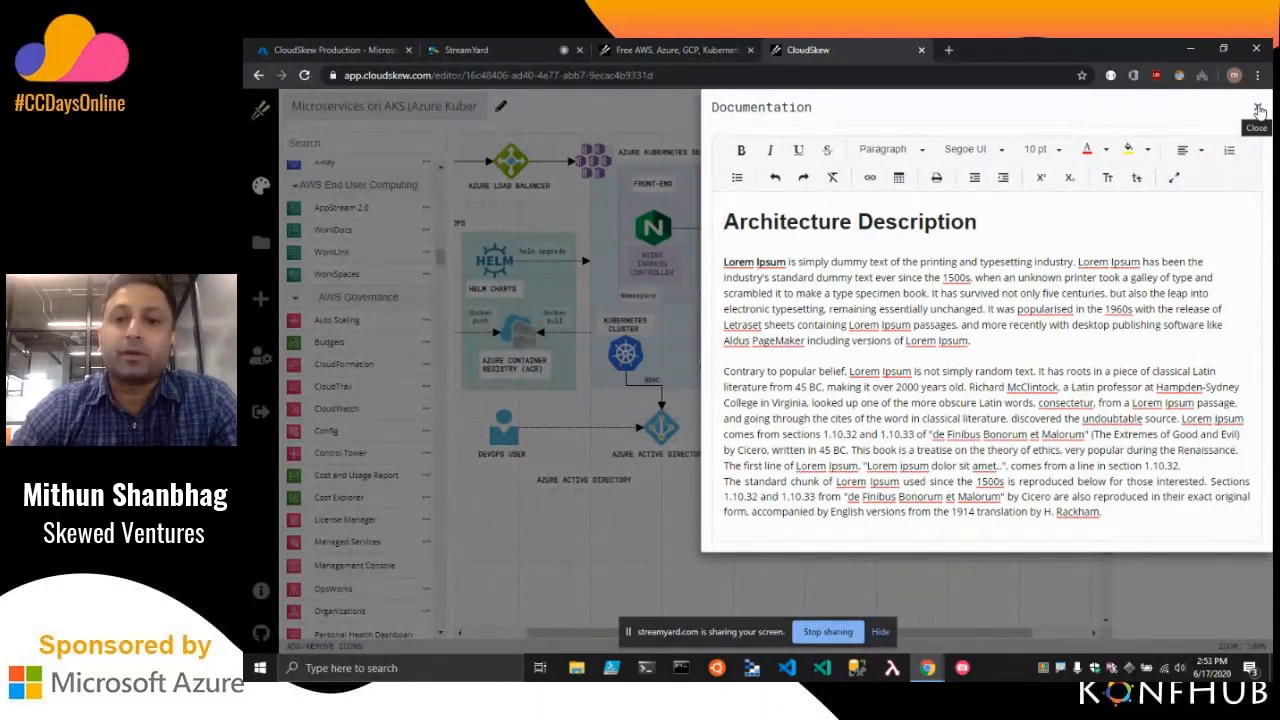
click(1256, 111)
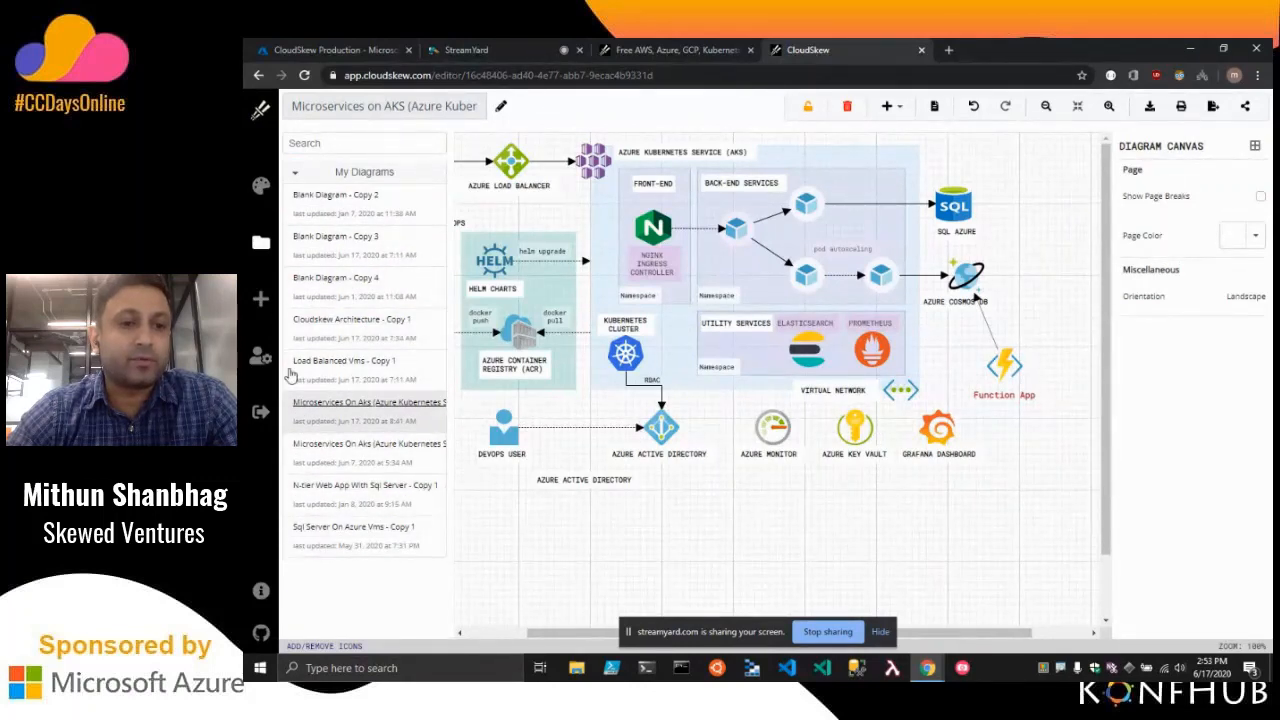
Go back from My Diagrams to the AWS icon library
click(295, 171)
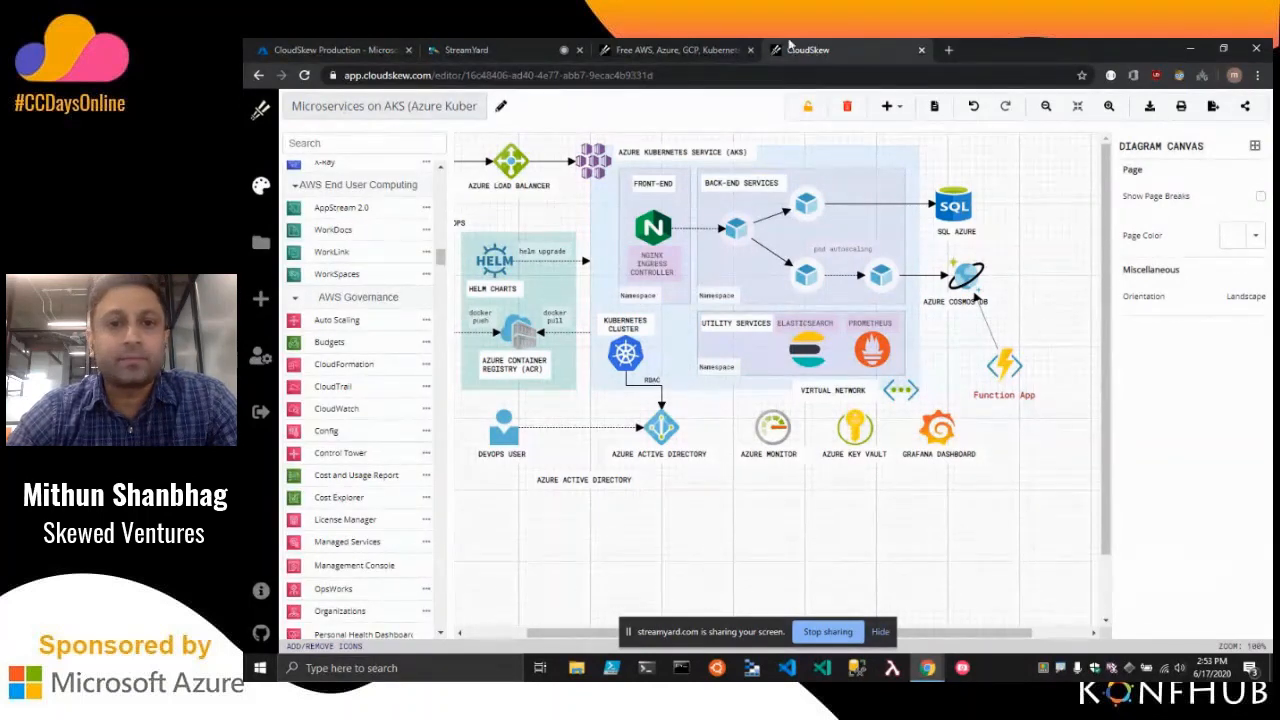
mouse_move(805, 49)
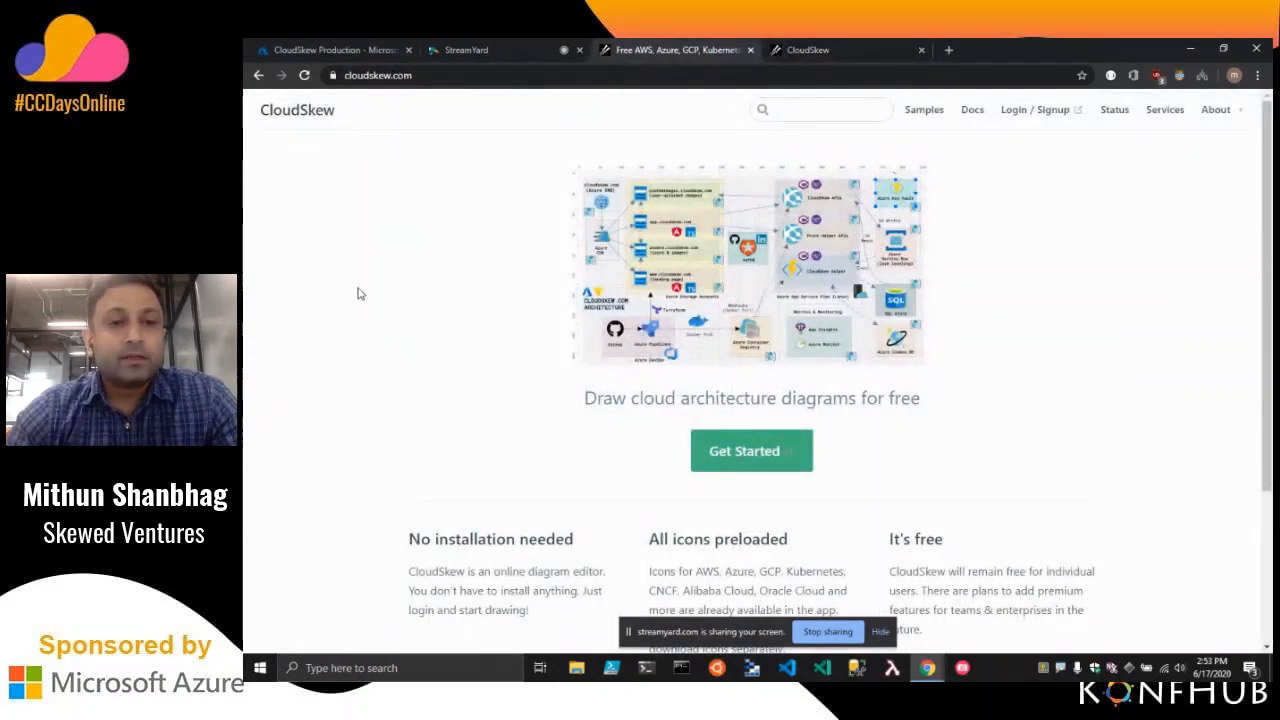
Open CloudSkew Architecture from the About menu and scroll down the article
click(1216, 109)
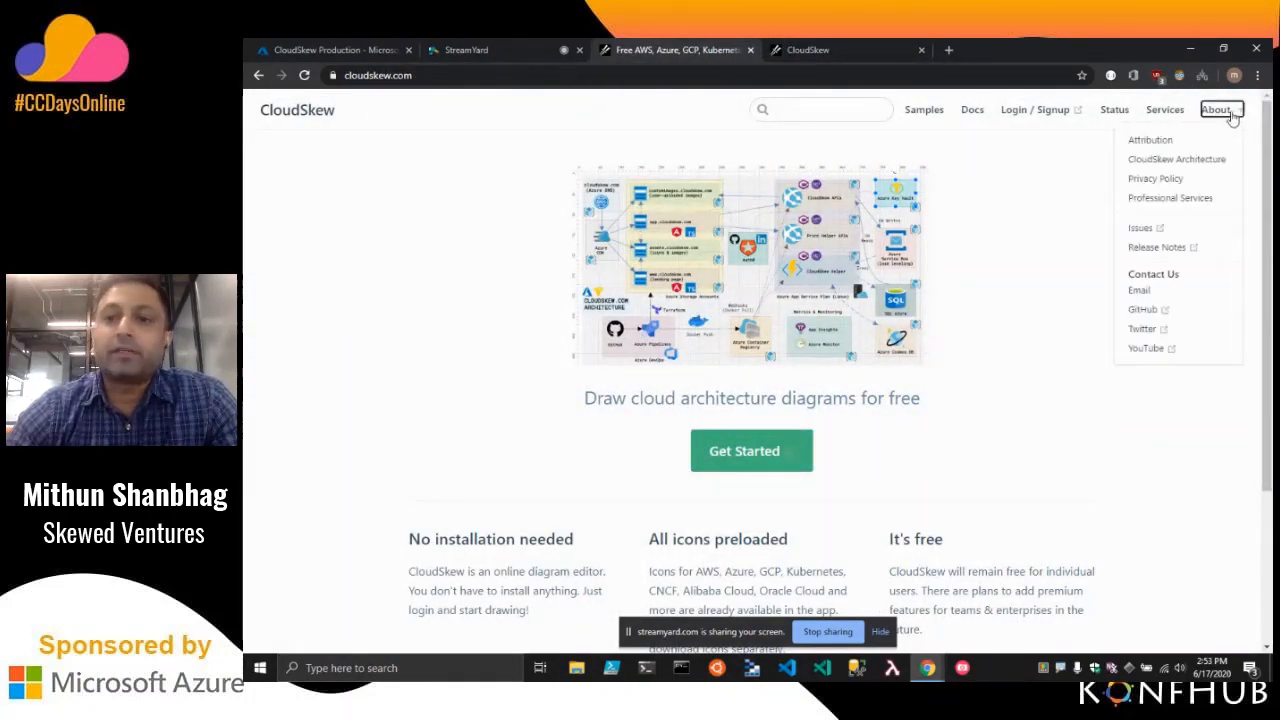
click(1176, 159)
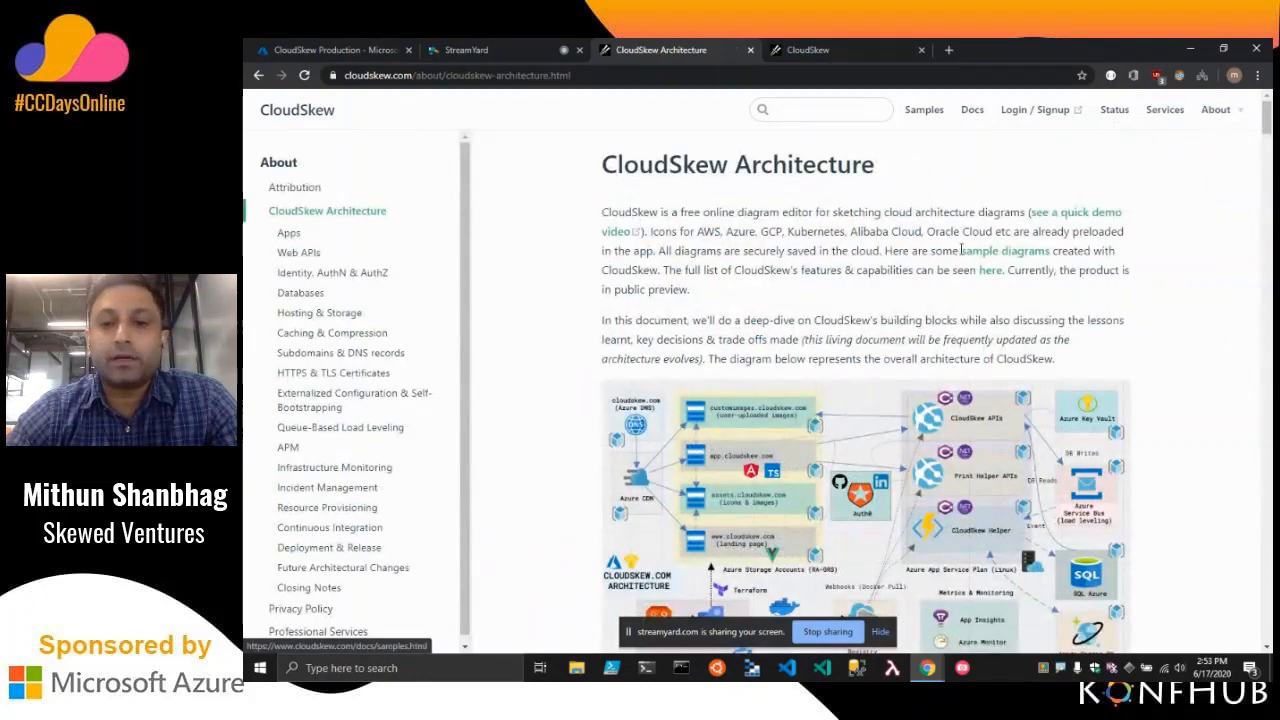
scroll(down, 3)
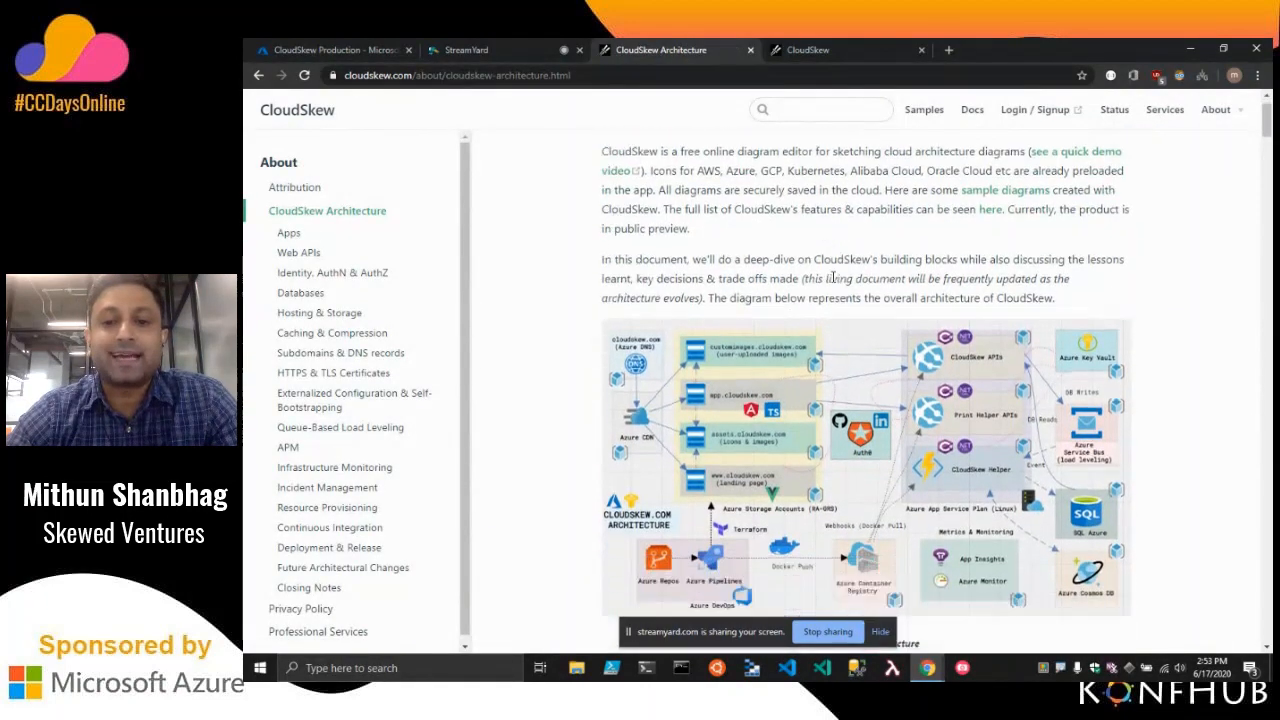
scroll(down, 3)
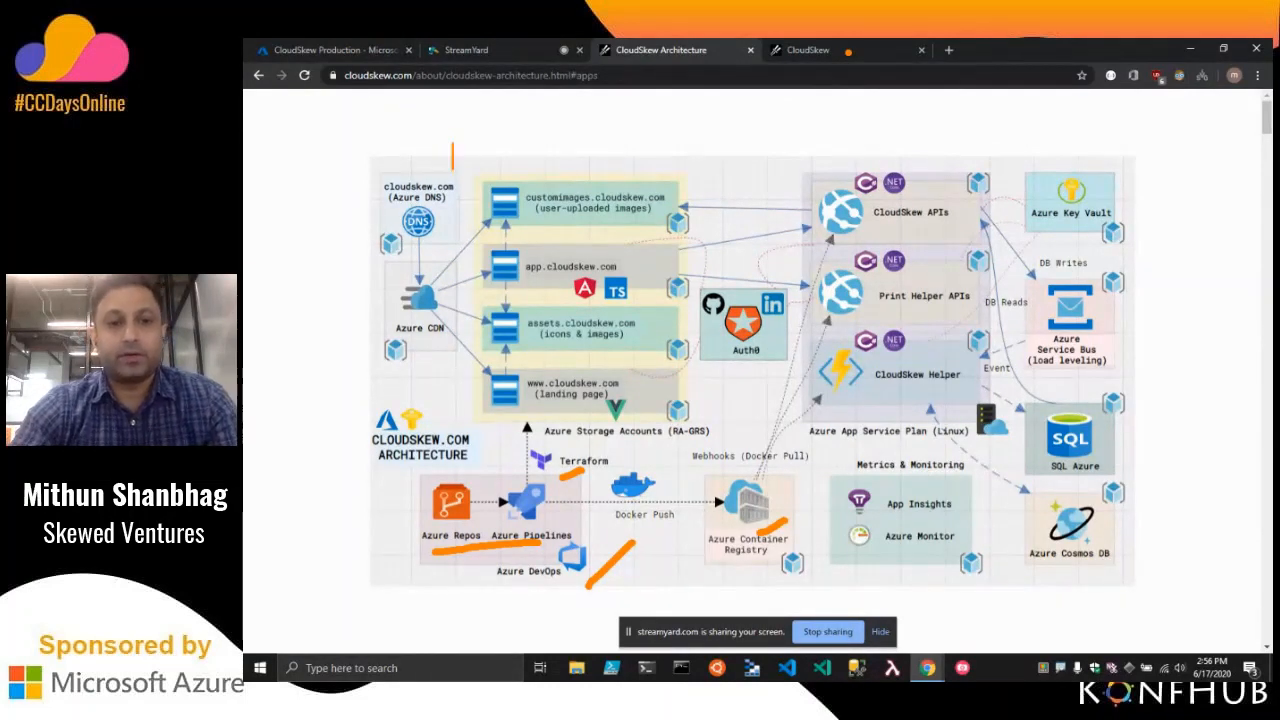
Write bit.ly/cloudskewinfra over the diagram, then visit the editor tab and return
text(bit)
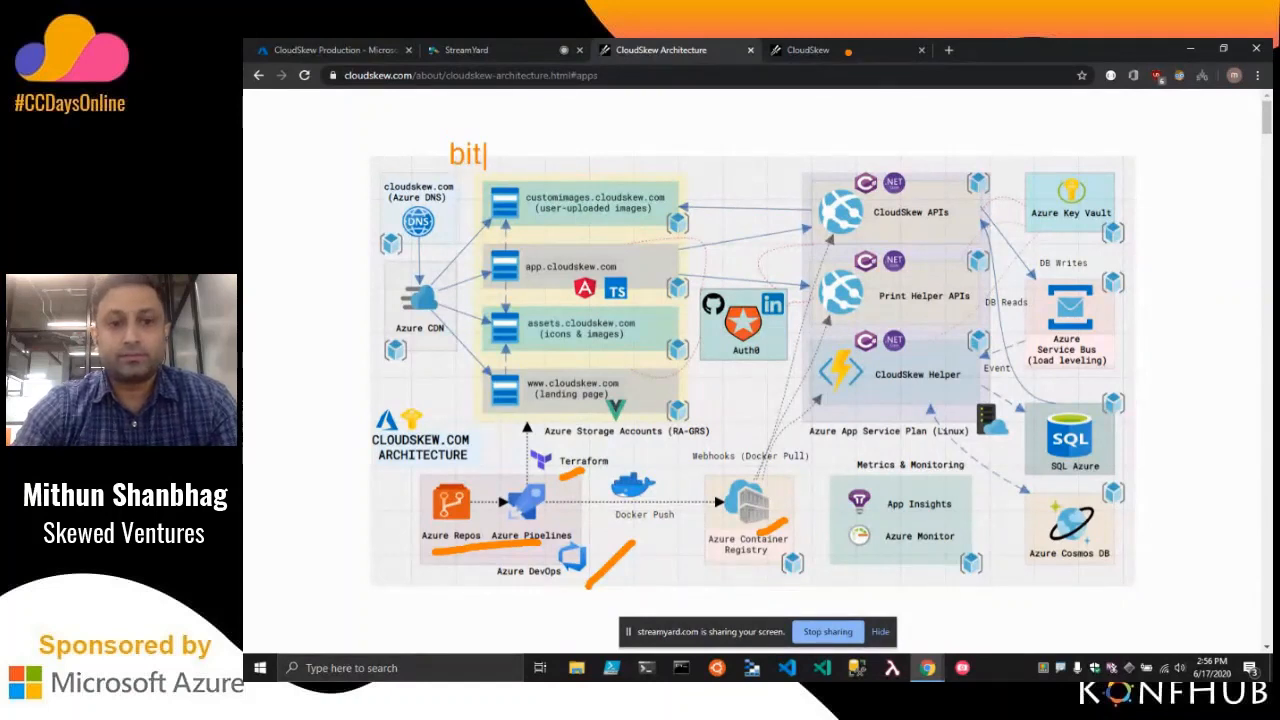
text(.ly/)
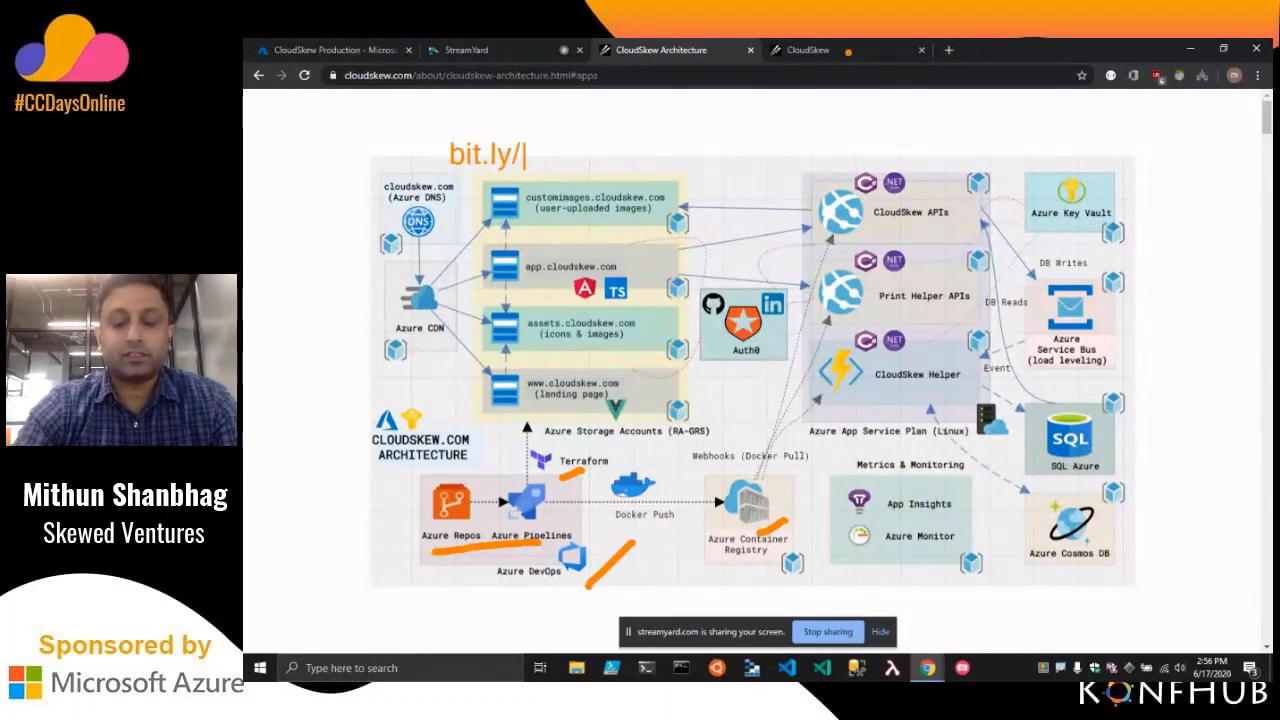
text(cloudskew)
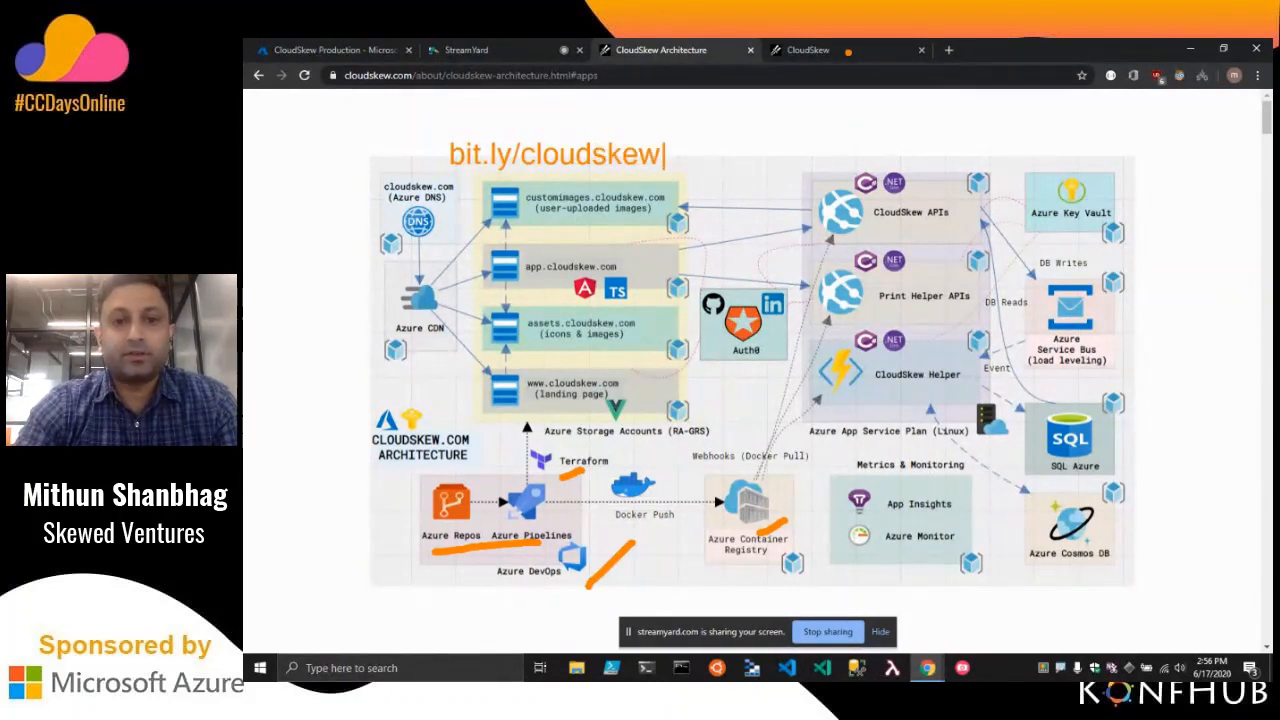
text(infra)
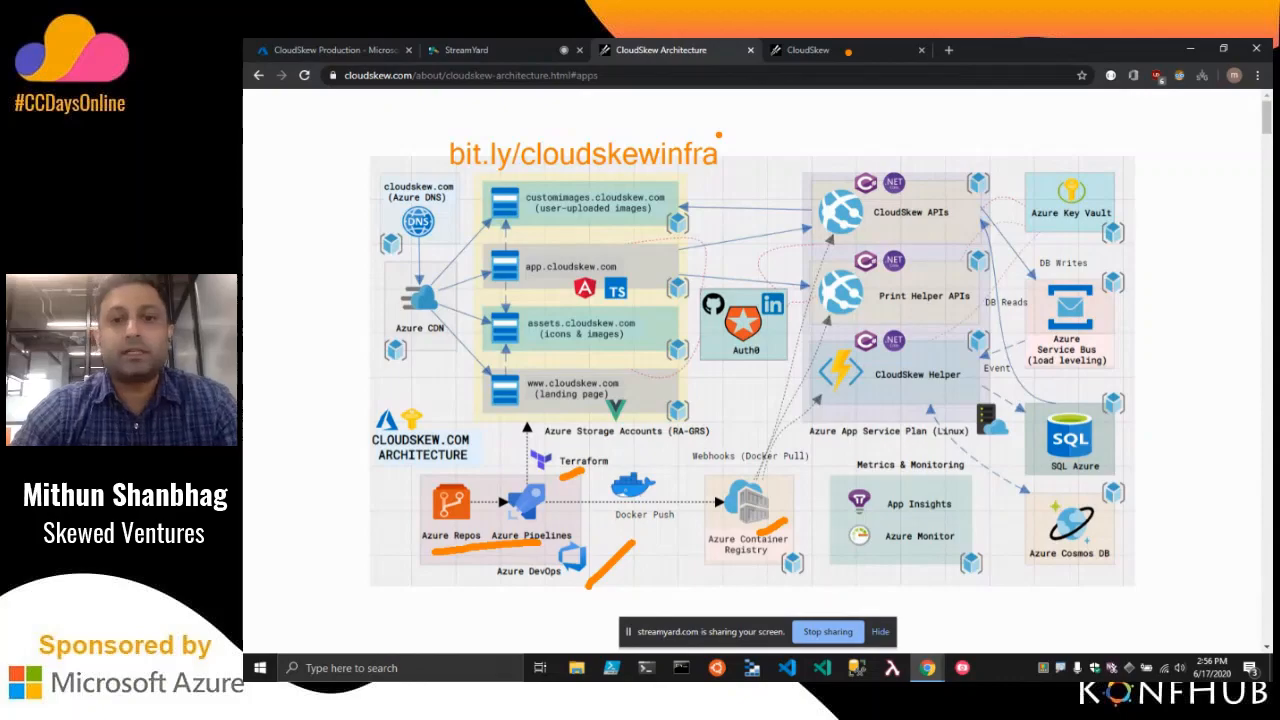
click(808, 50)
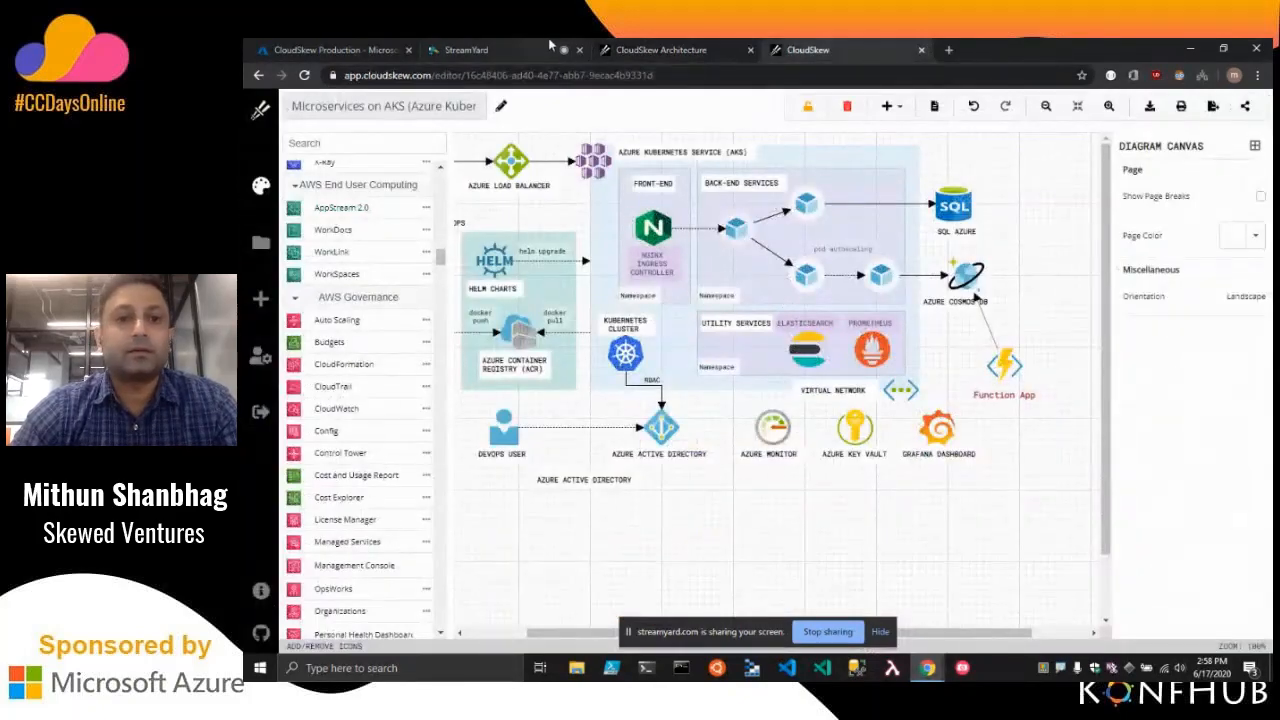
click(675, 50)
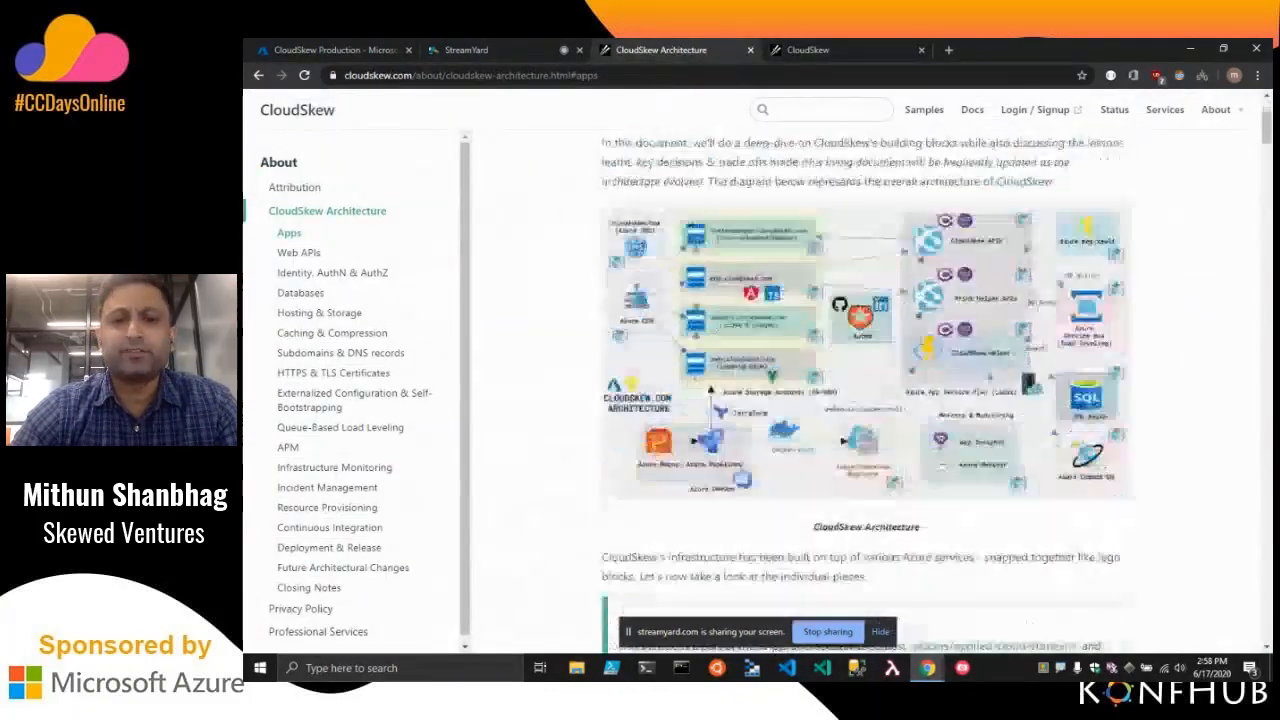
scroll(down, 3)
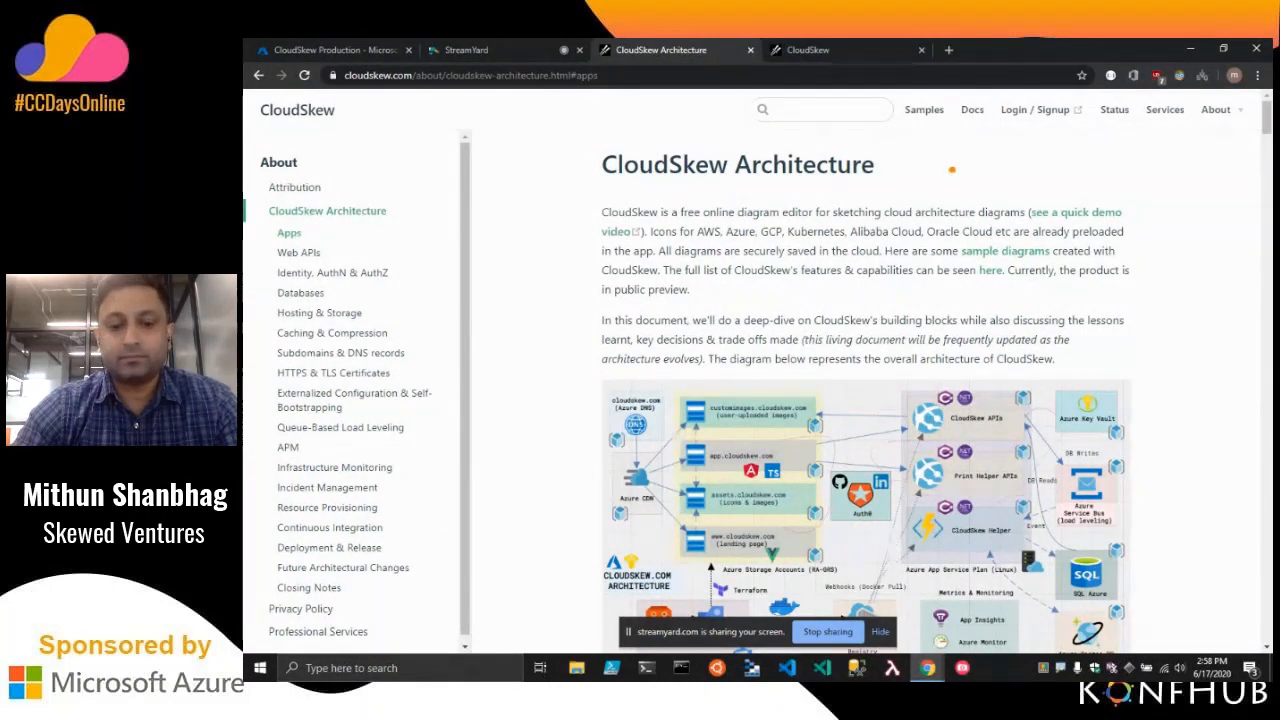
text(cloudskew.co)
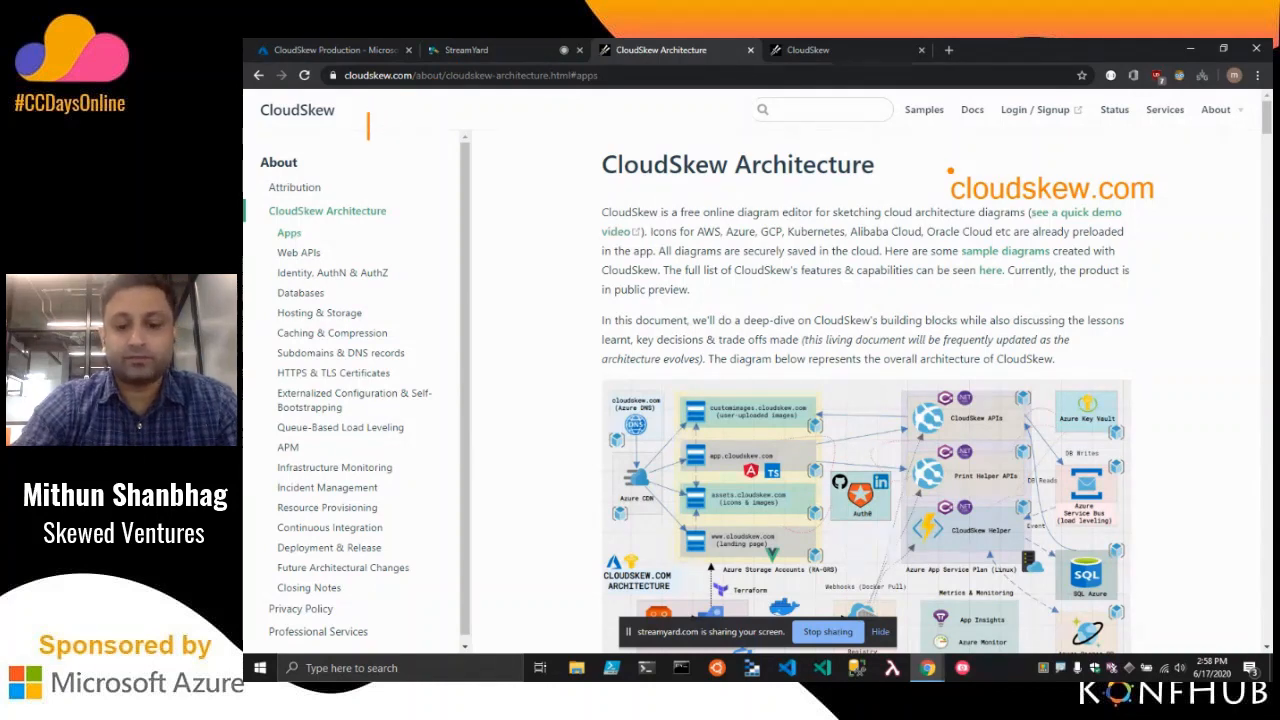
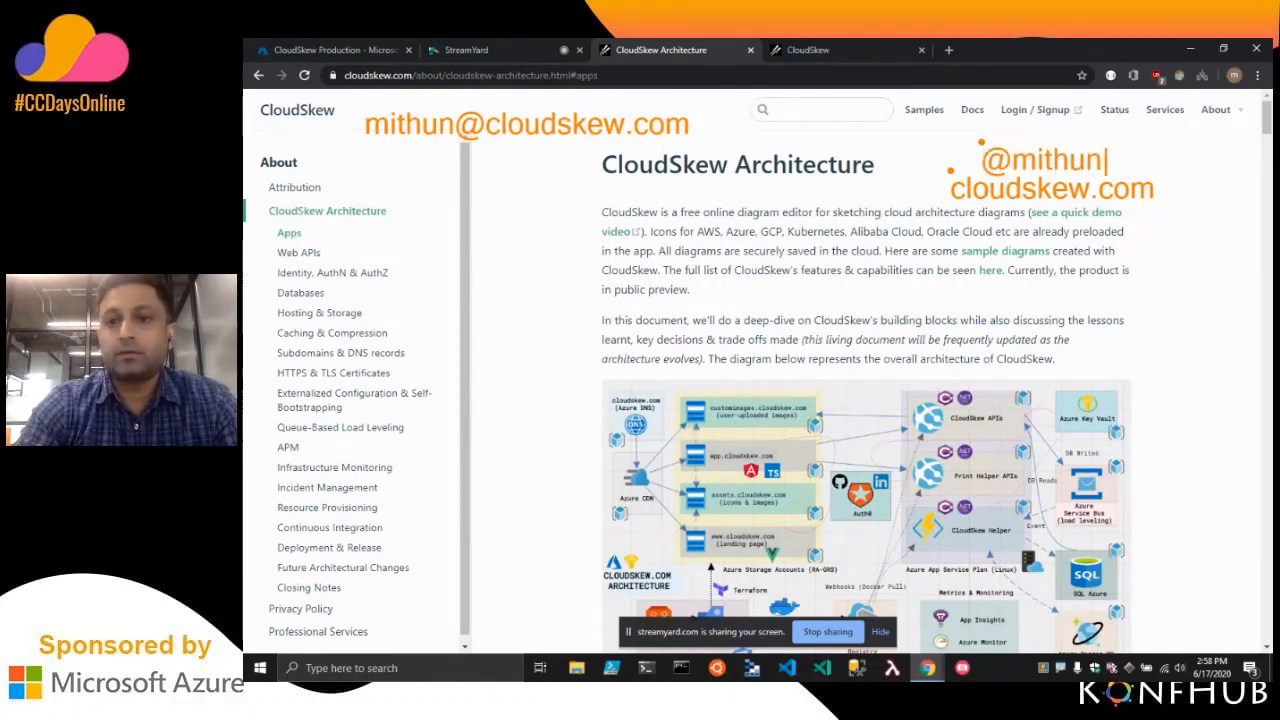
text(shanbhag)
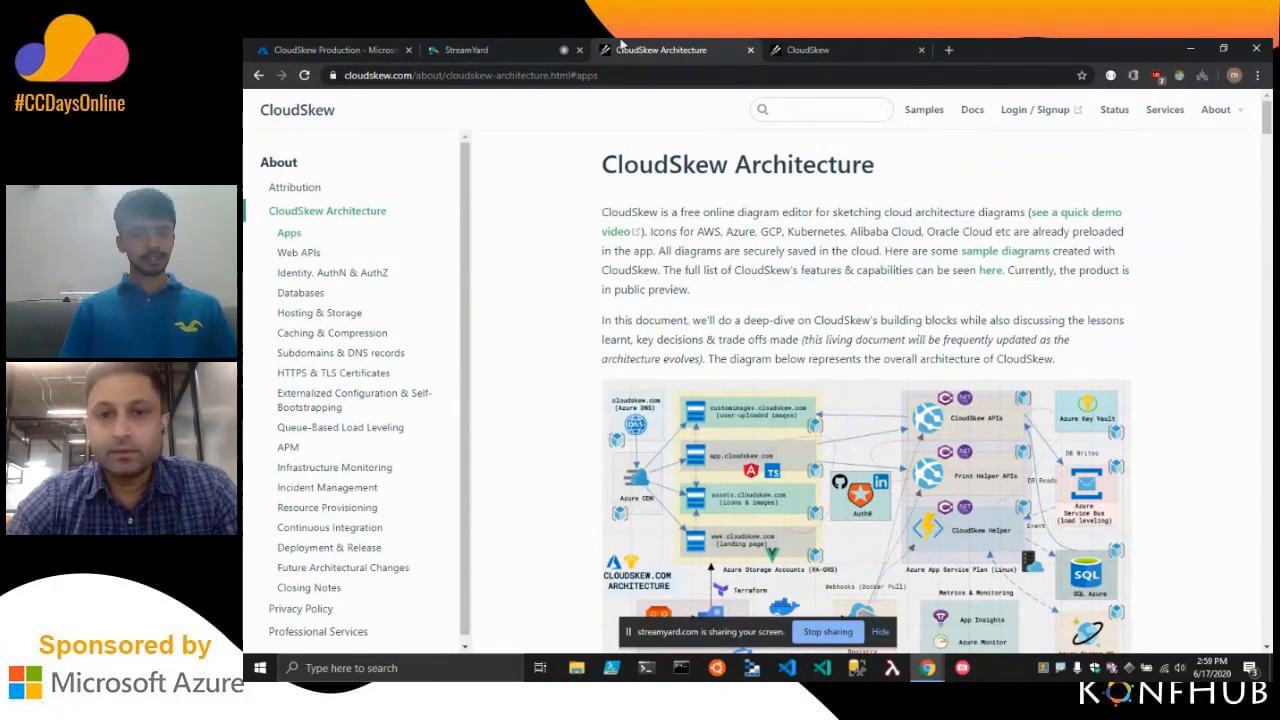
Cycle through the AKS diagram, article and Azure dashboard tabs, then load cloudskew.com in the article tab
click(810, 49)
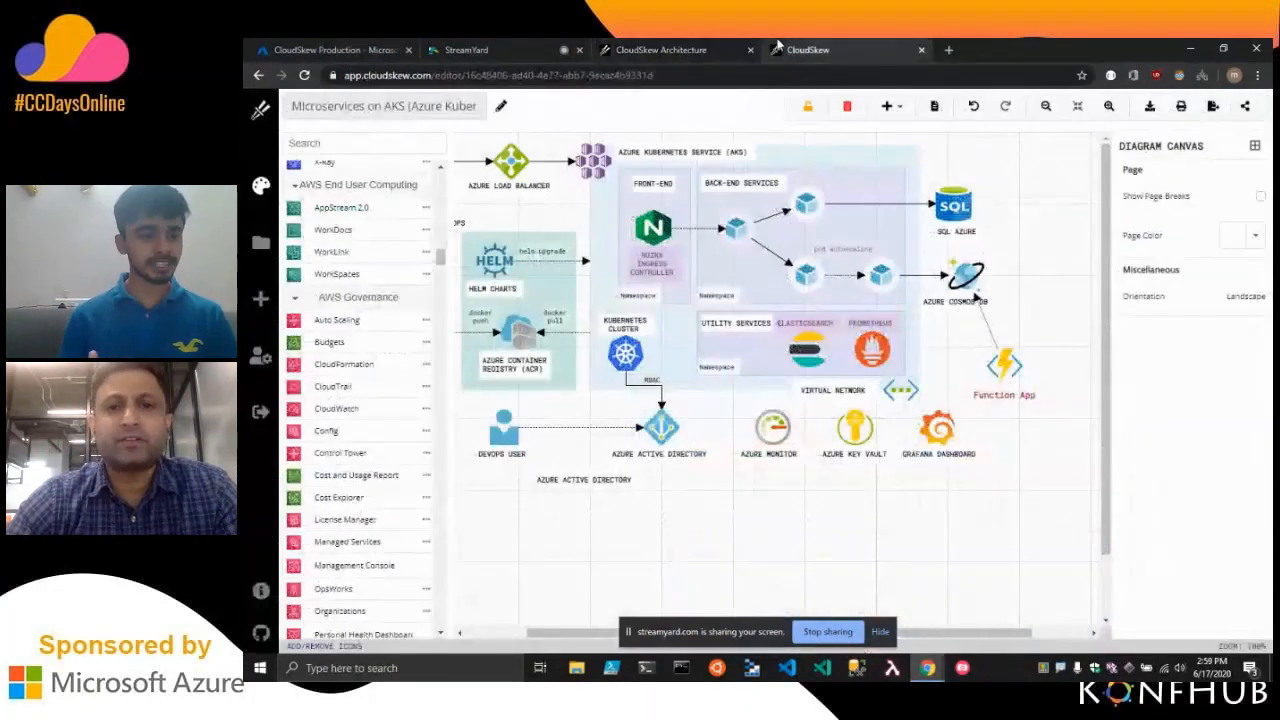
click(660, 50)
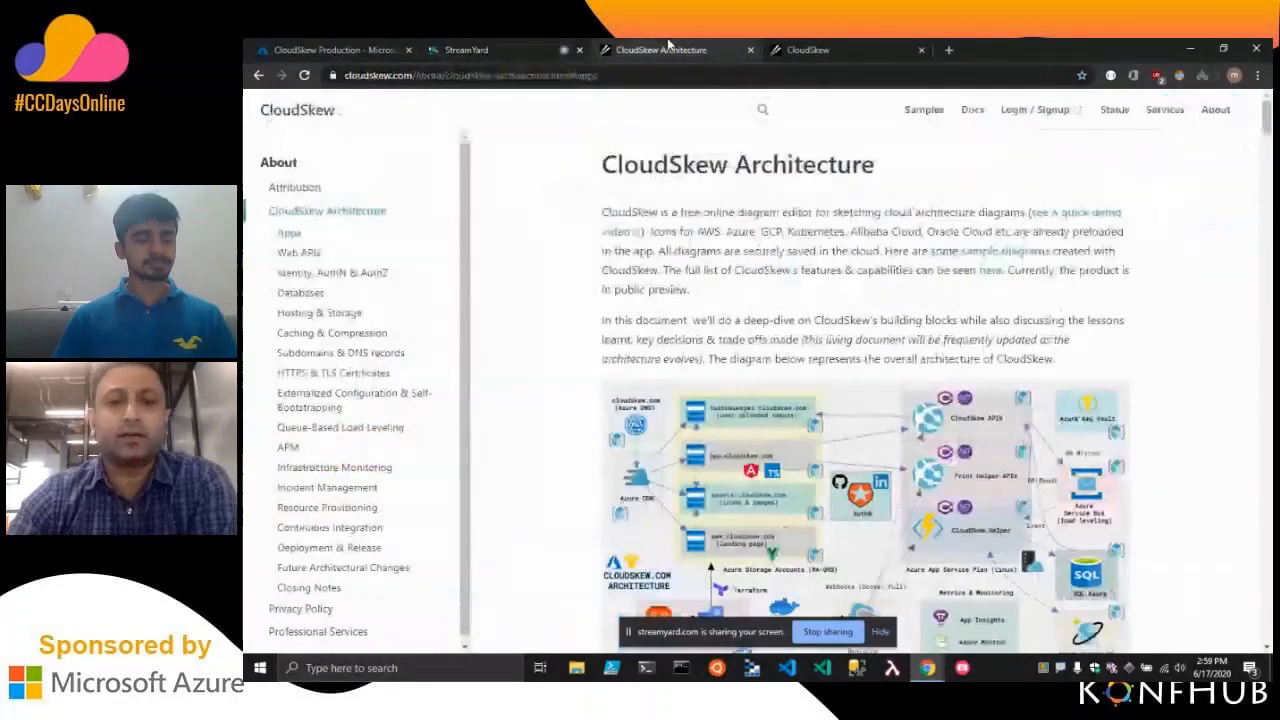
click(288, 232)
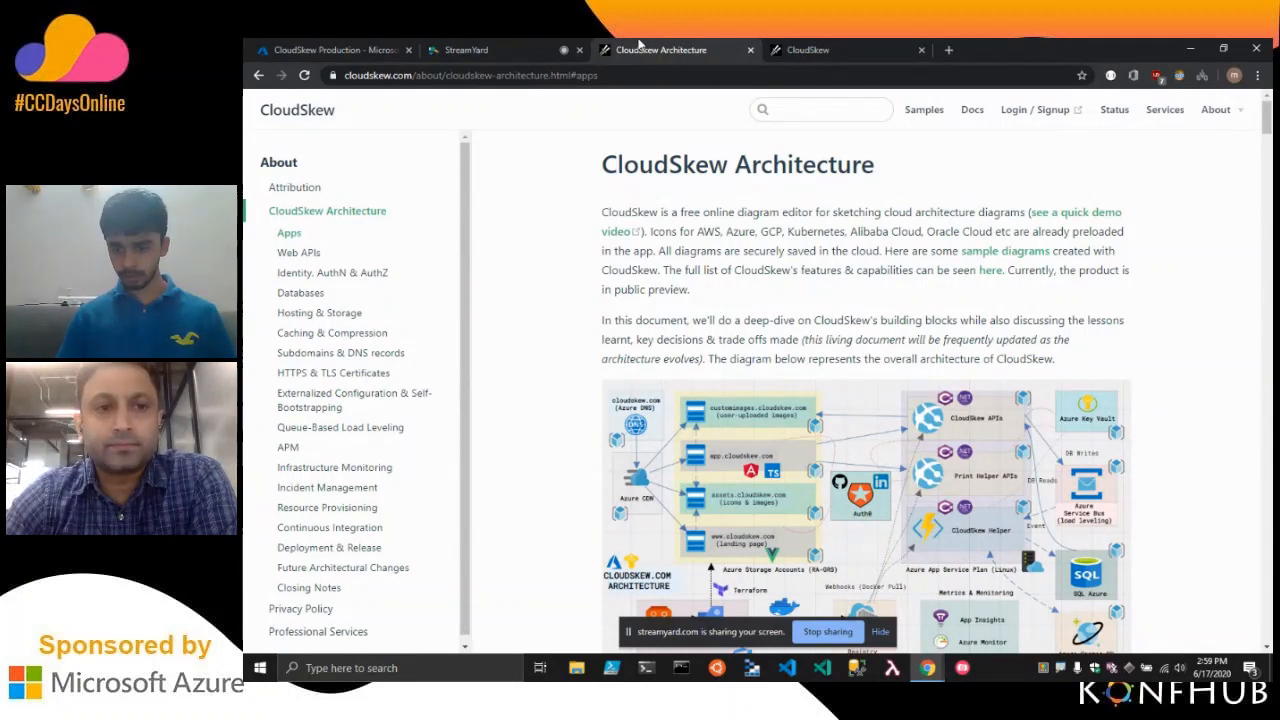
click(330, 50)
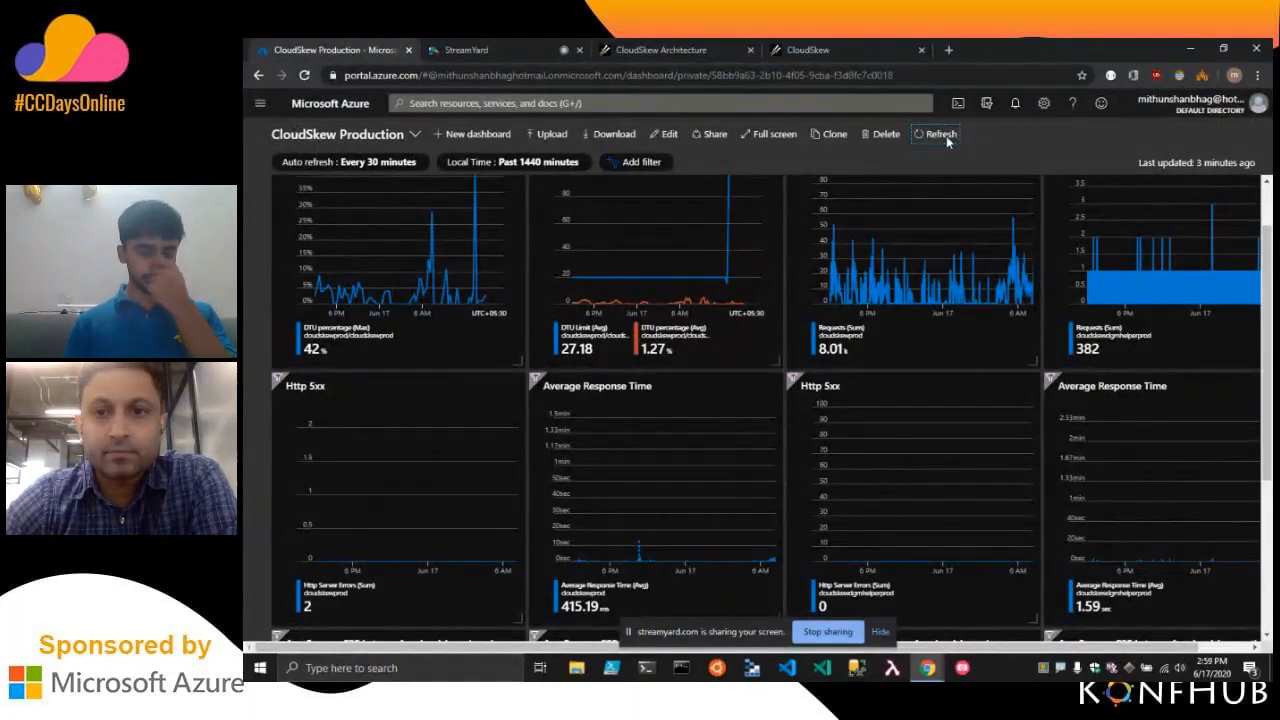
click(810, 50)
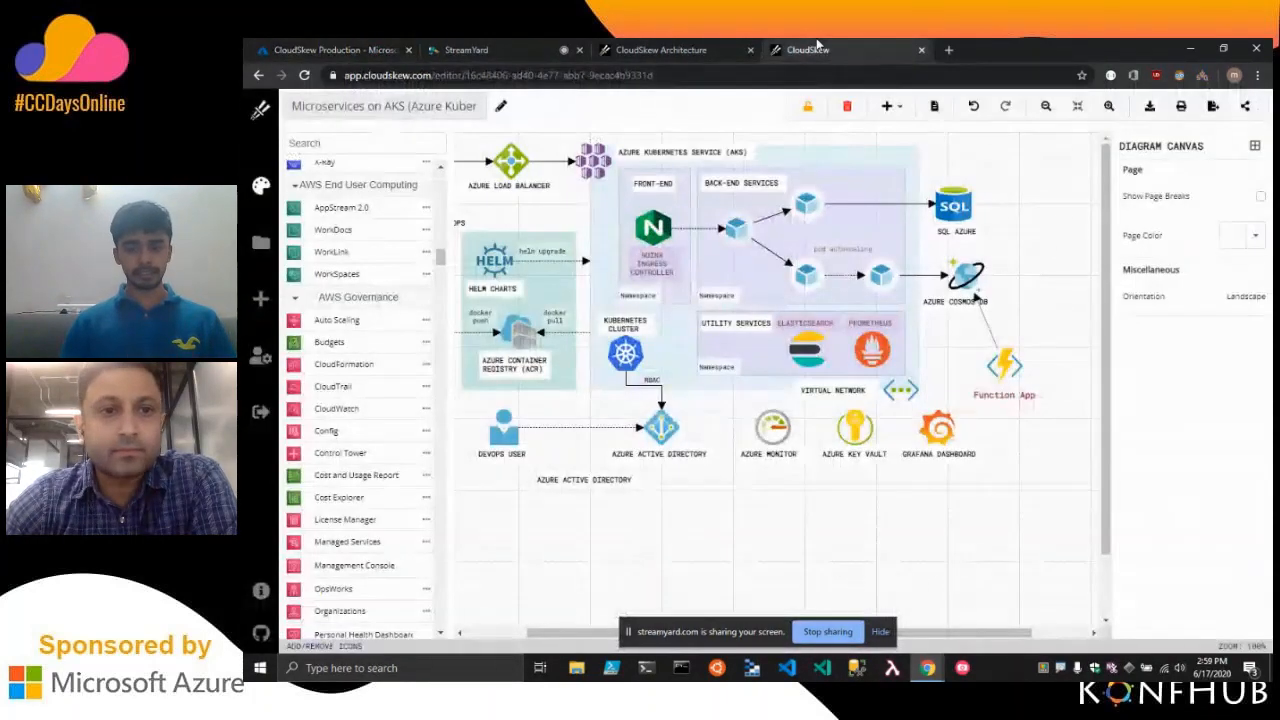
click(675, 50)
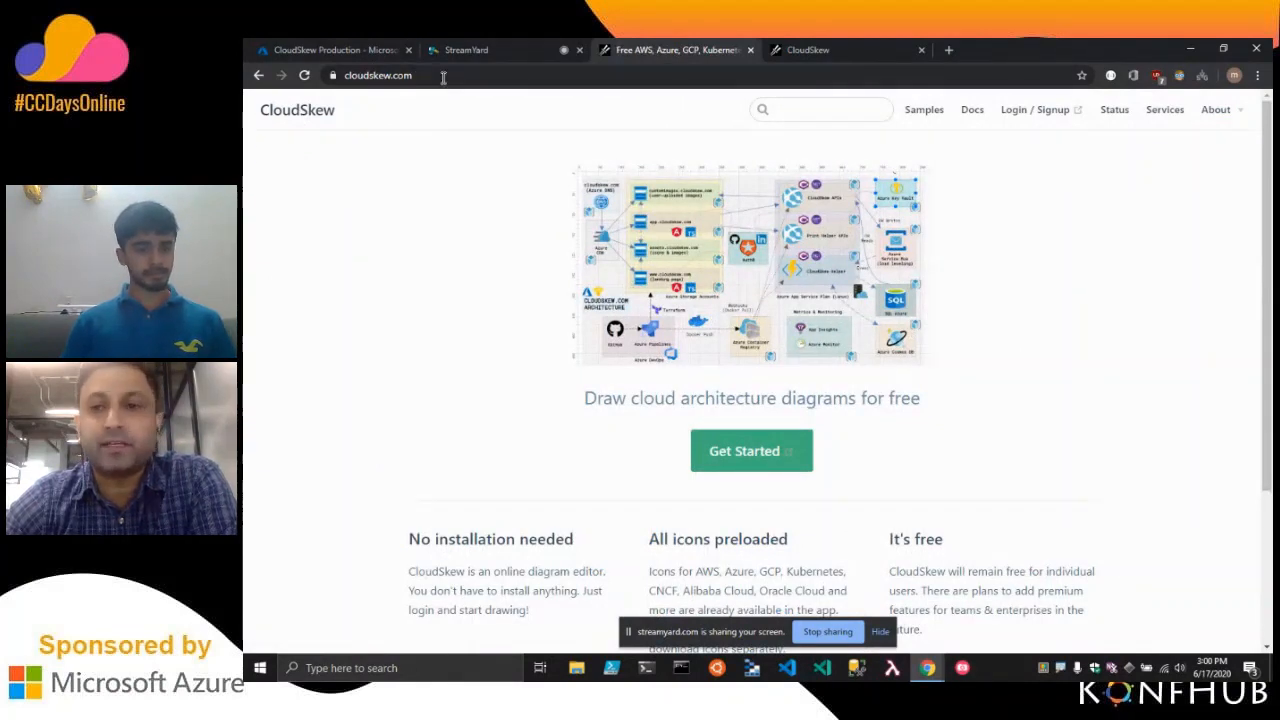
Scroll to the diagram repository, document editor and share/export/print features; close the Quantum Ledger Database docs
scroll(down, 3)
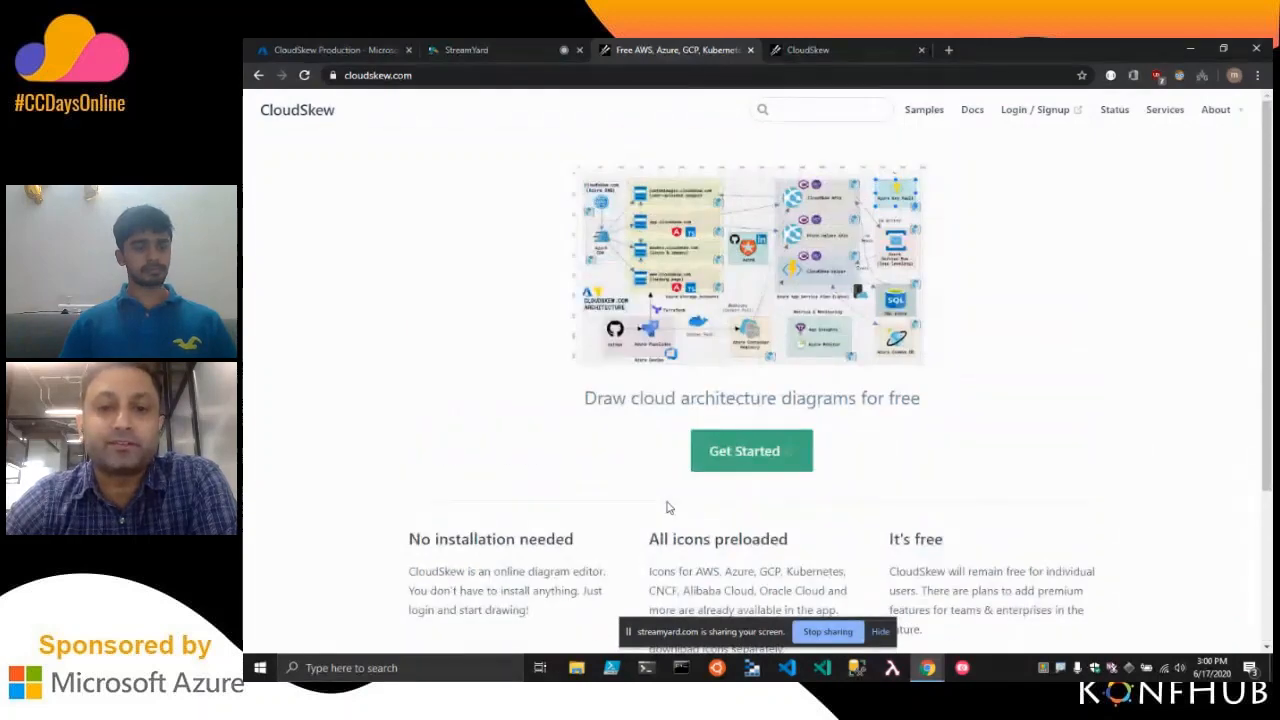
scroll(down, 3)
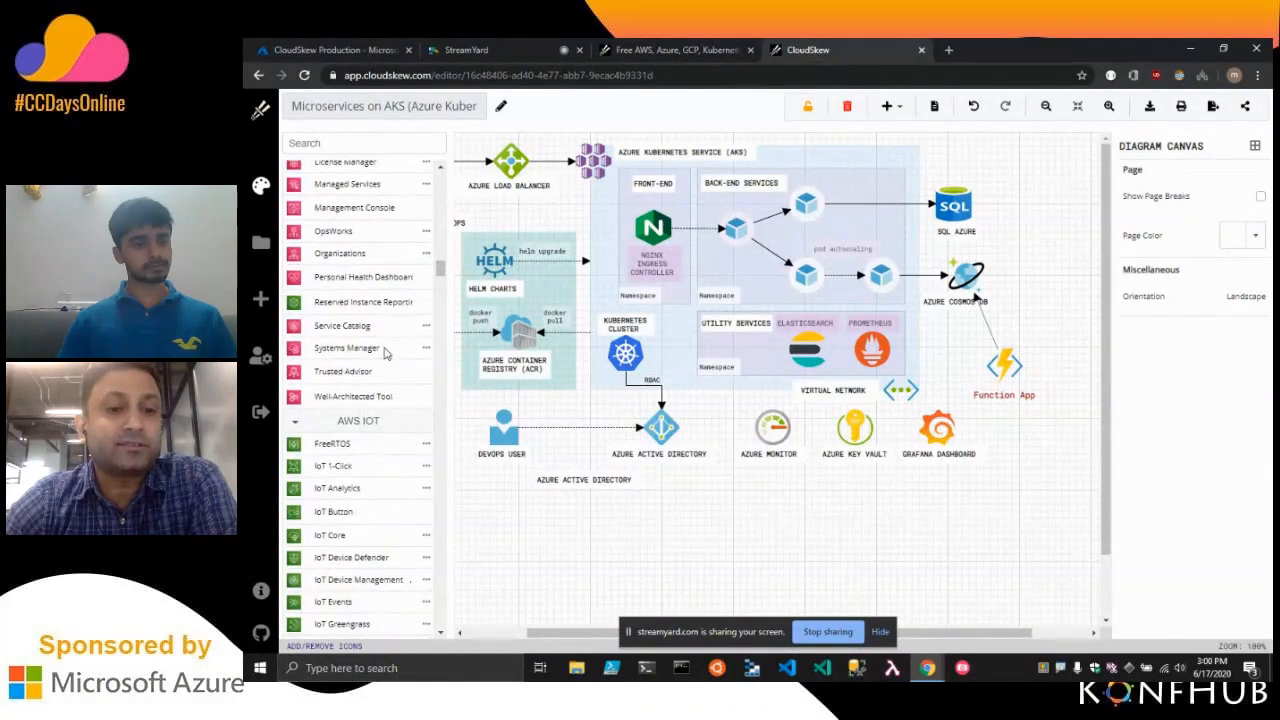
scroll(down, 3)
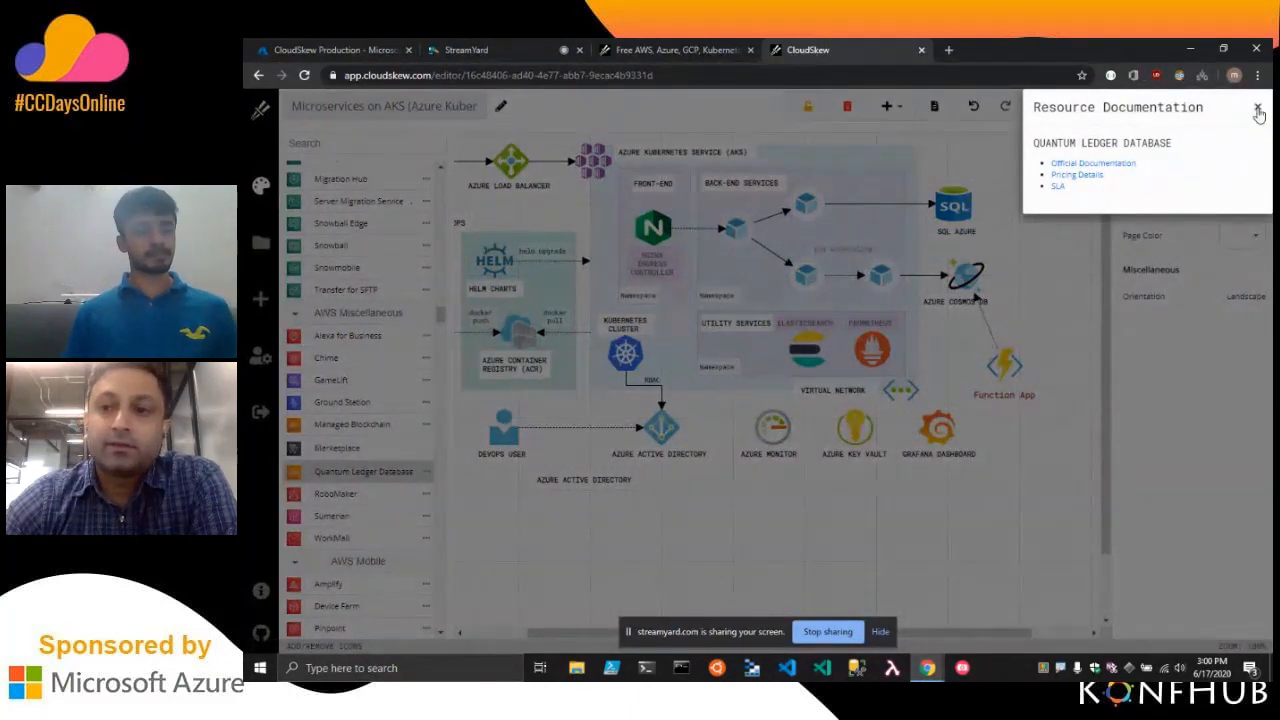
click(675, 50)
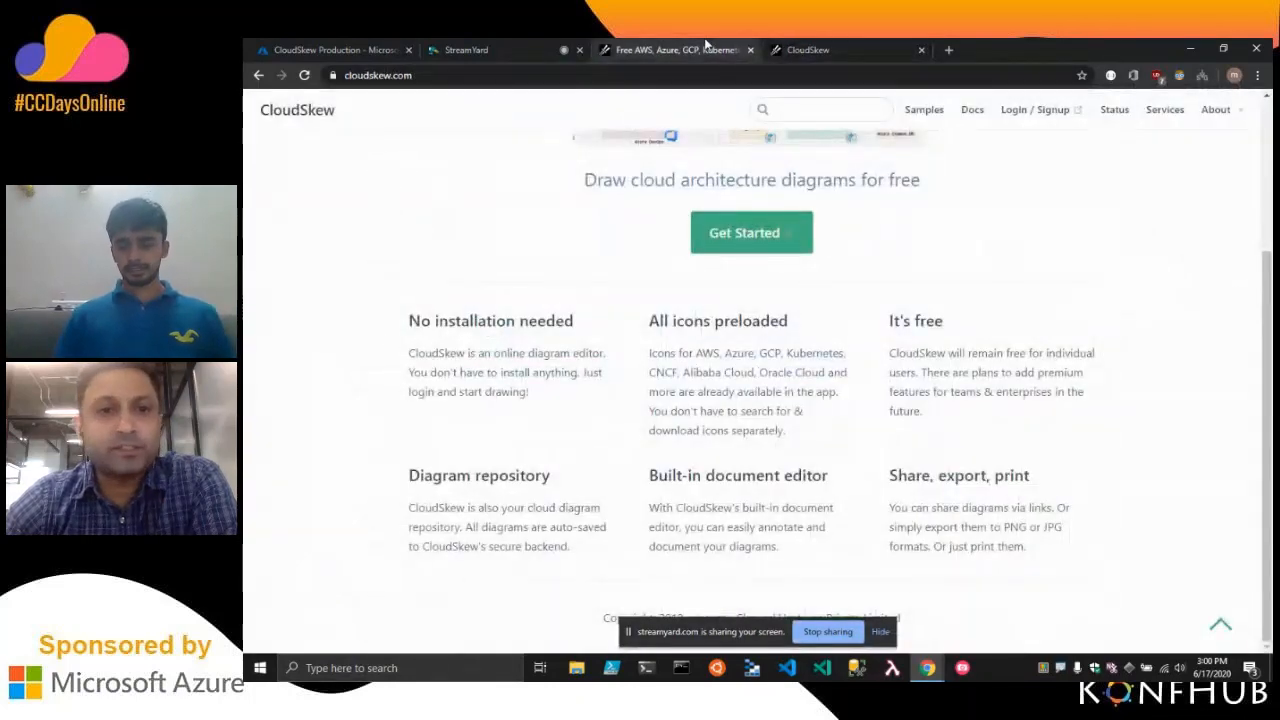